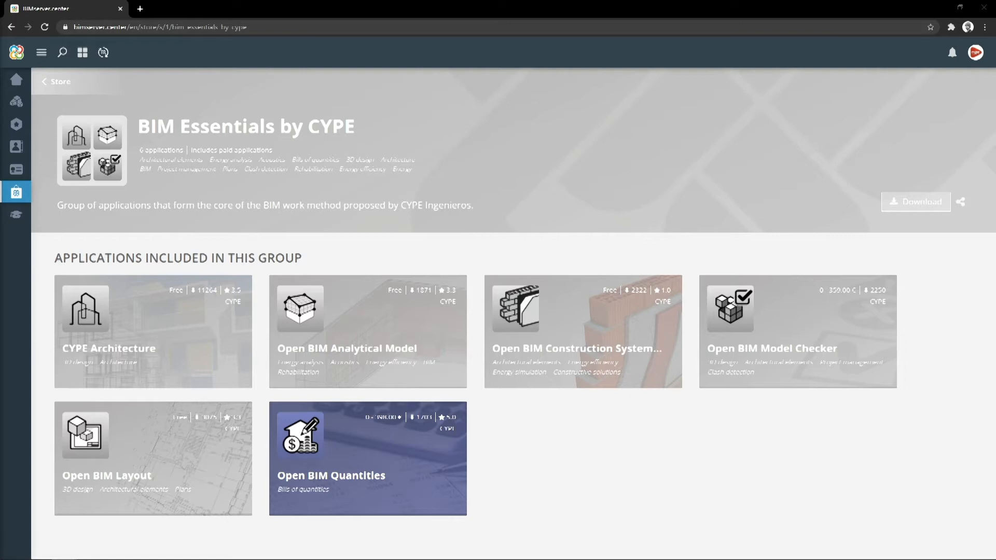
pyautogui.moveTo(565, 325)
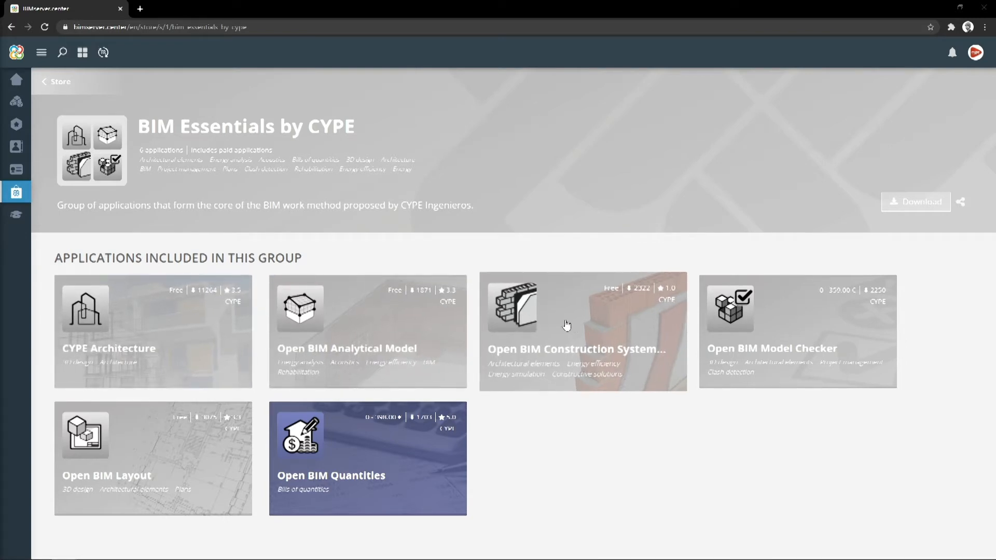
# Step: Launch Open BIM Construction Systems from the BIM Essentials by CYPE store page
pyautogui.click(580, 330)
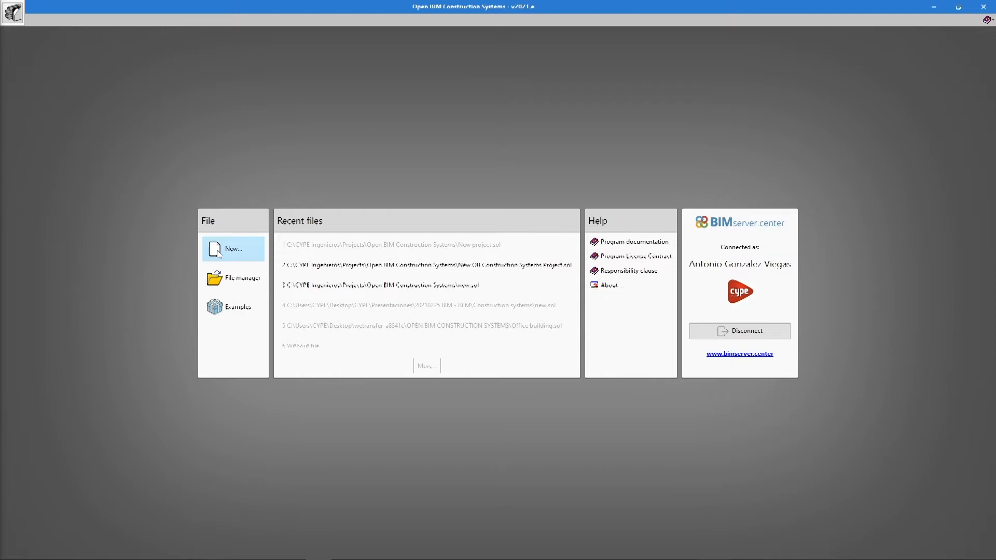
# Step: Create a new job with the default name linked to the 20210225 test project
pyautogui.click(234, 248)
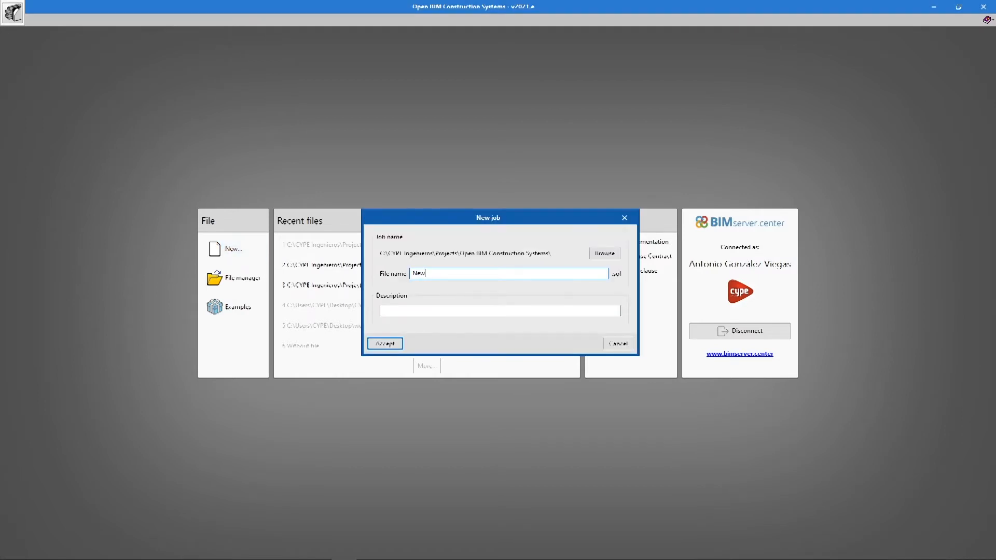
pyautogui.click(384, 343)
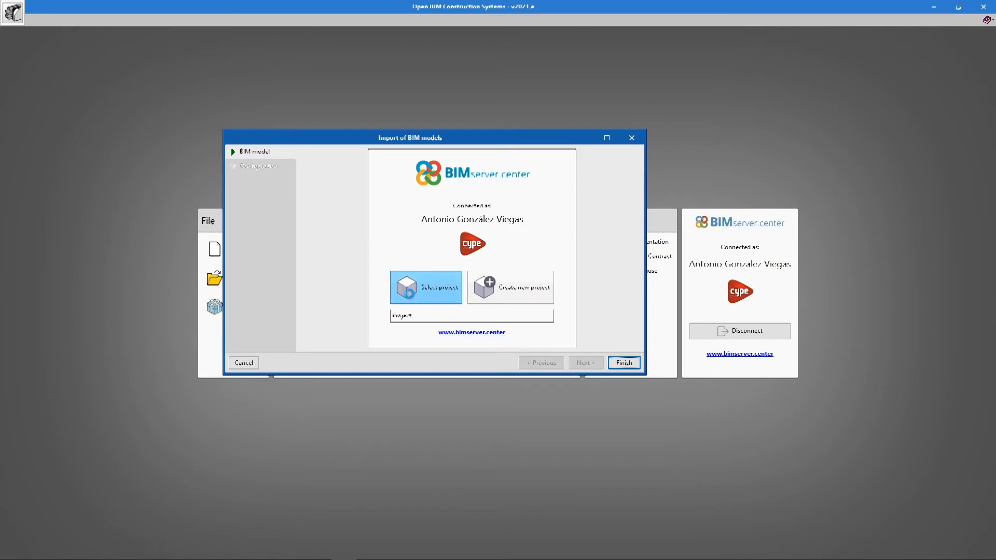
pyautogui.click(425, 287)
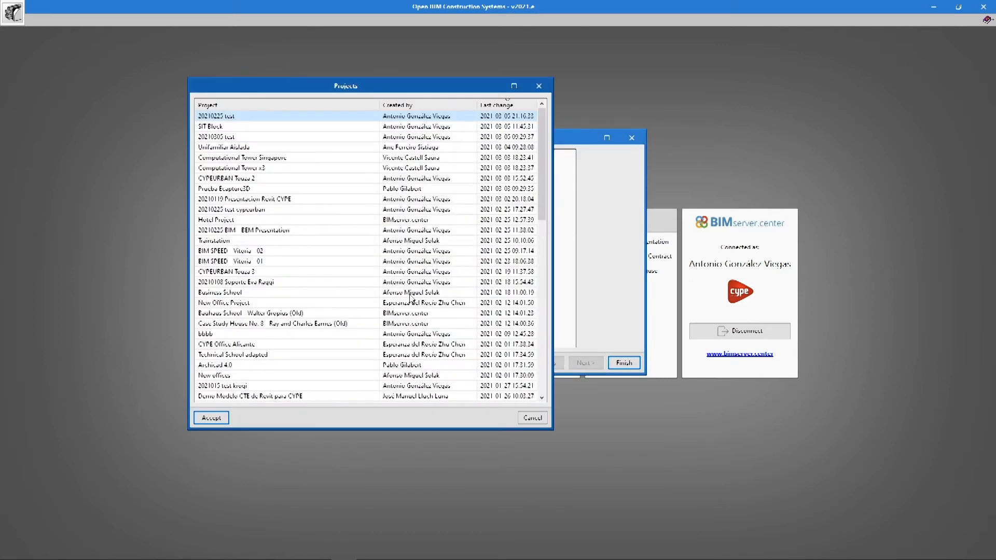
pyautogui.moveTo(253, 145)
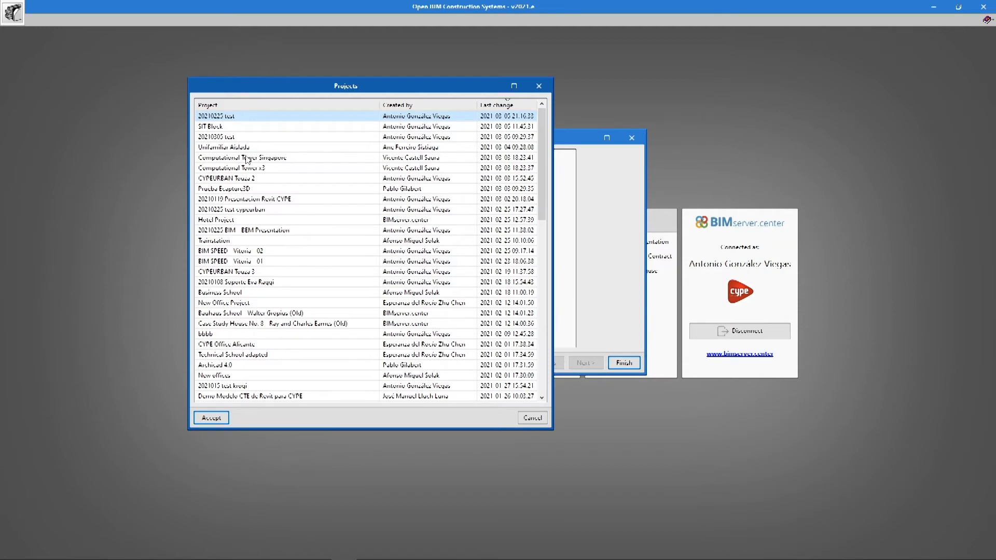
pyautogui.click(211, 417)
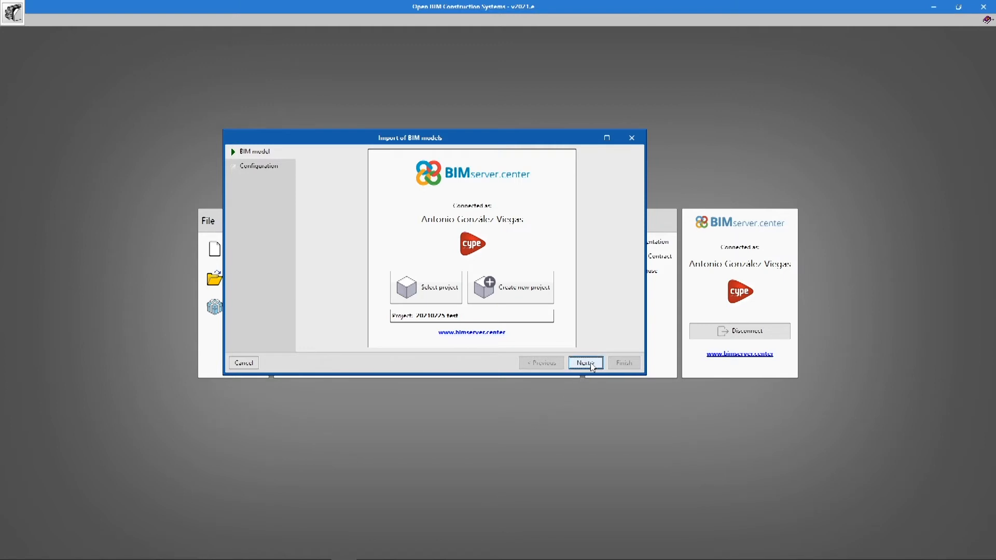
# Step: Import the Open BIM Analytical Model from the project and finish the job setup
pyautogui.click(584, 363)
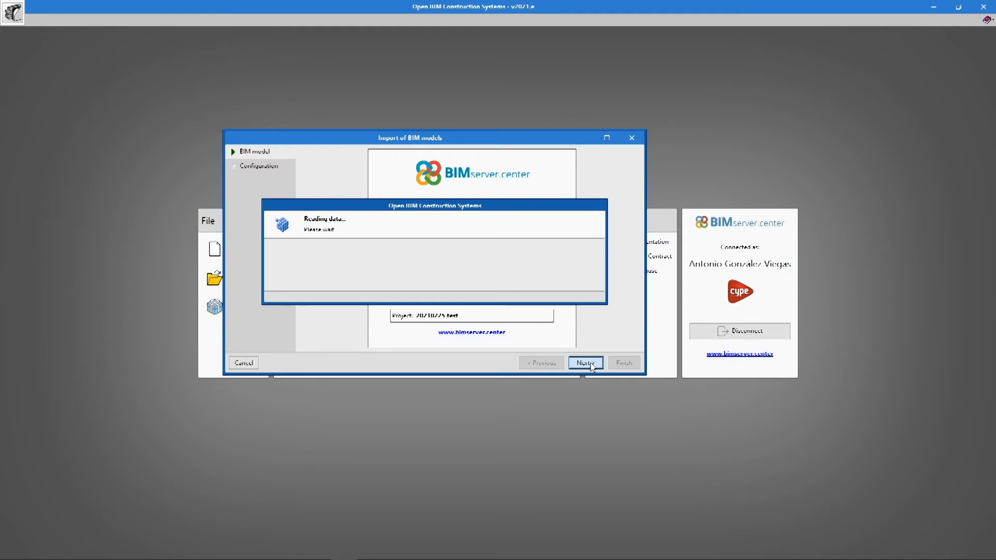
pyautogui.click(584, 363)
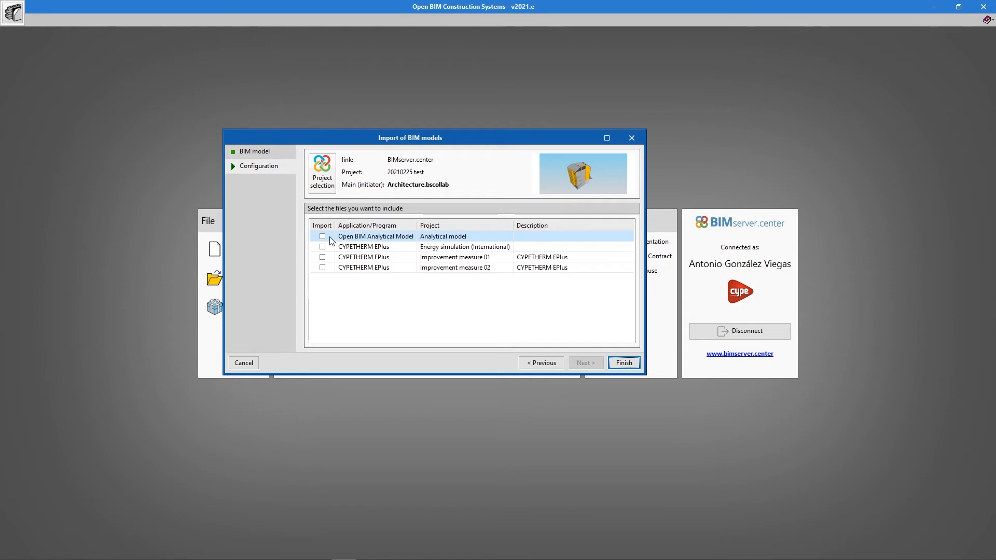
pyautogui.click(321, 236)
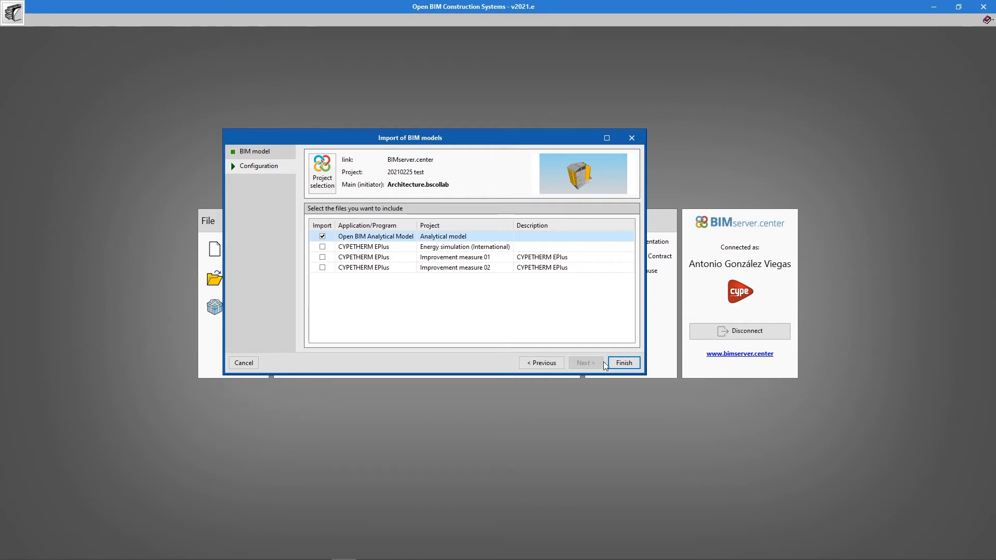
pyautogui.click(623, 363)
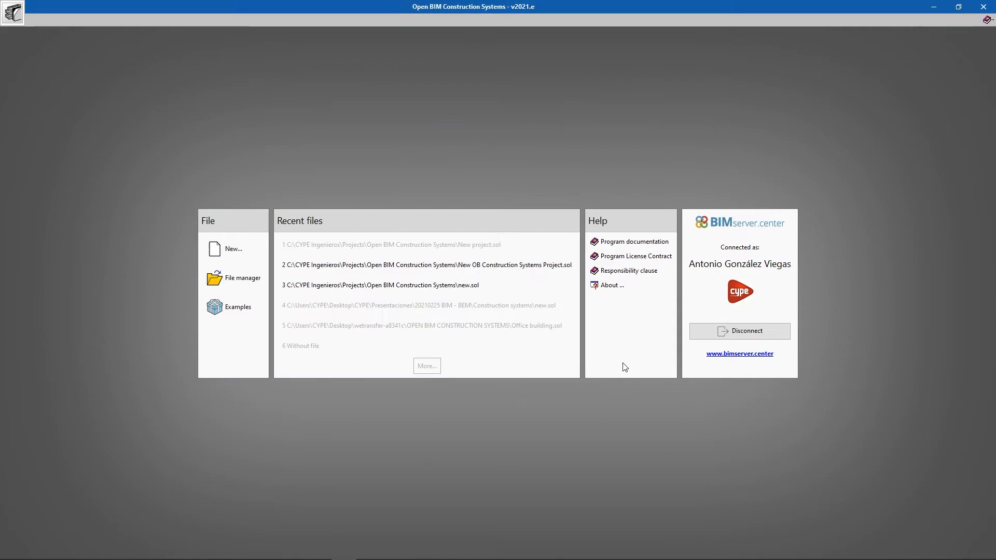
# Step: Show the imported building in 3D and bring up its construction systems catalogue
pyautogui.click(392, 245)
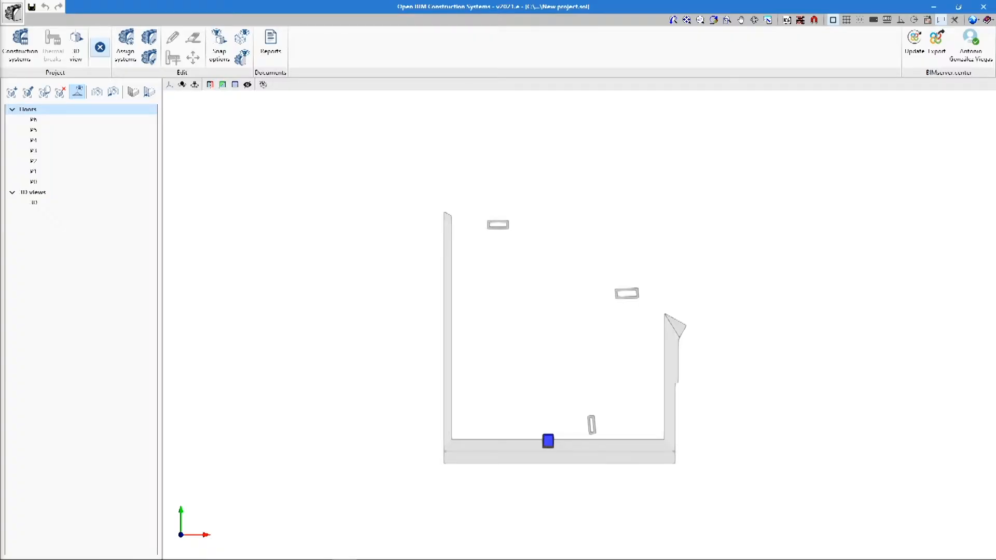
pyautogui.moveTo(248, 388)
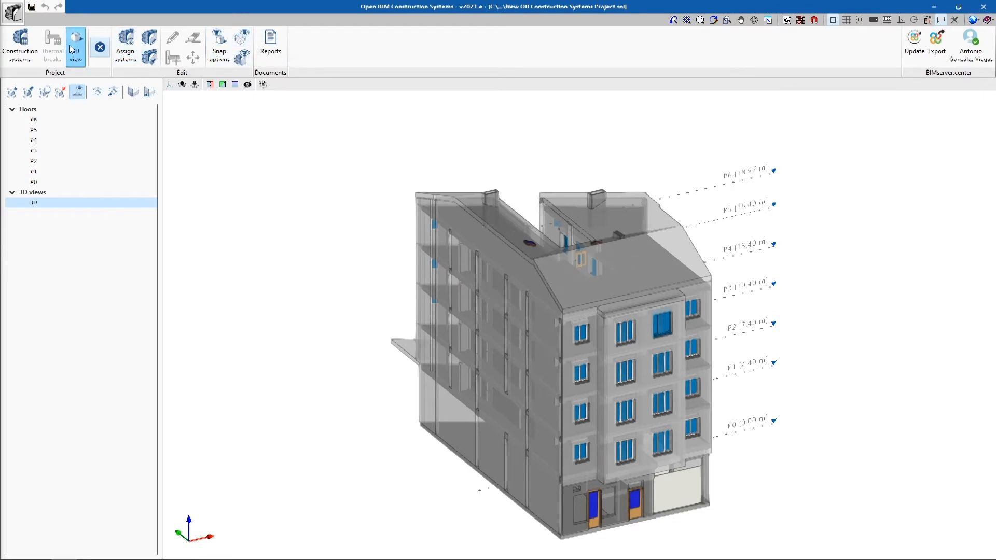
pyautogui.moveTo(20, 45)
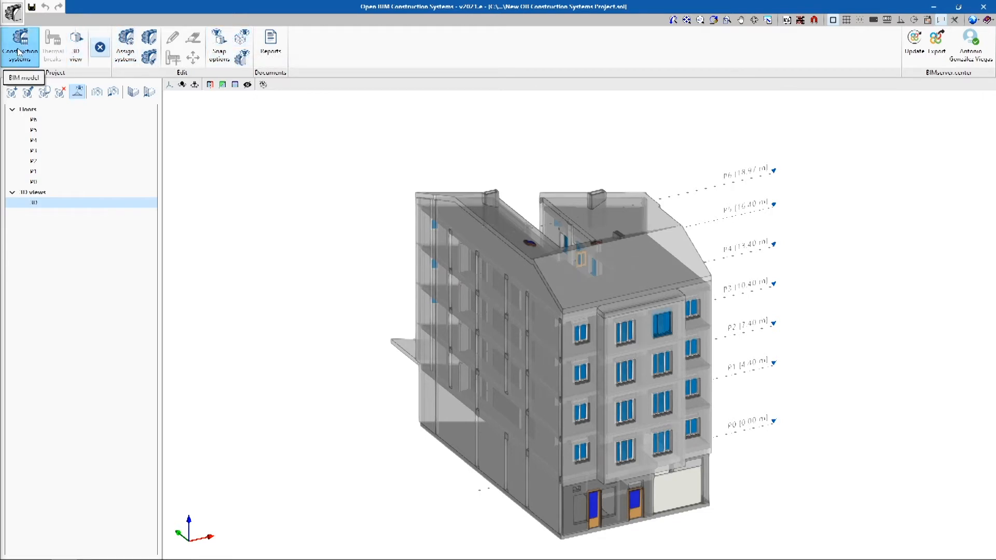
pyautogui.click(20, 46)
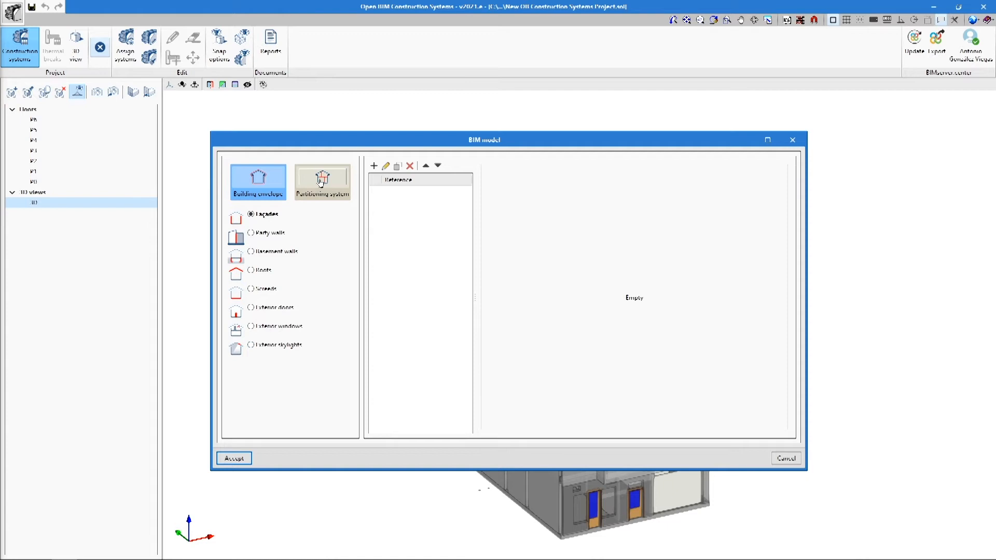
# Step: Browse the partitioning categories (floor slabs, suspended ceilings, thermal breaks, interior doors), then return to Façades
pyautogui.click(322, 182)
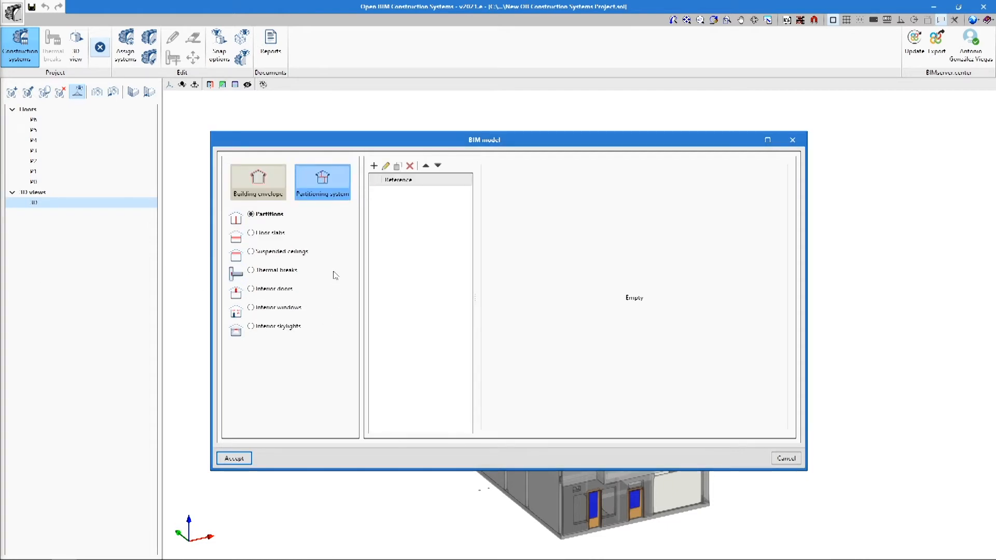
pyautogui.moveTo(309, 248)
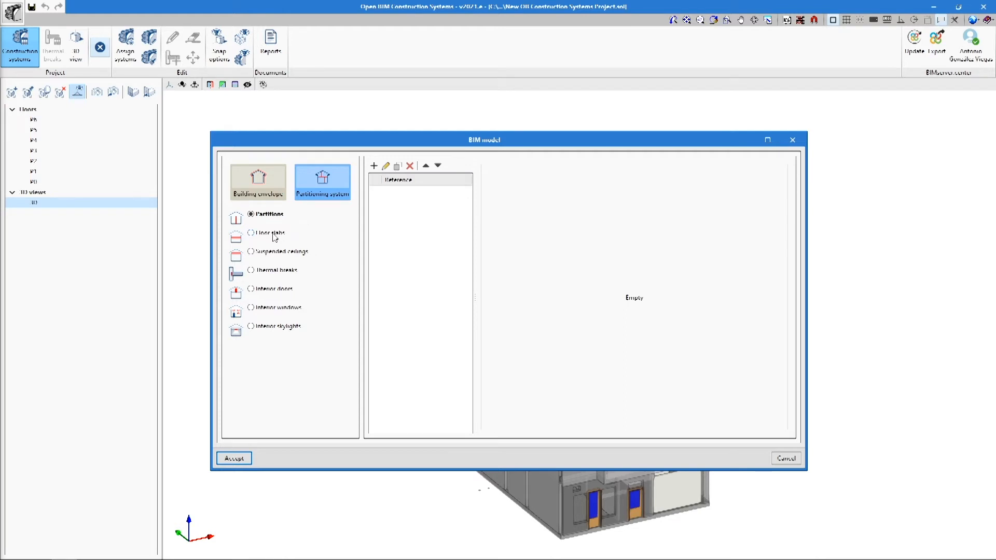
pyautogui.click(251, 232)
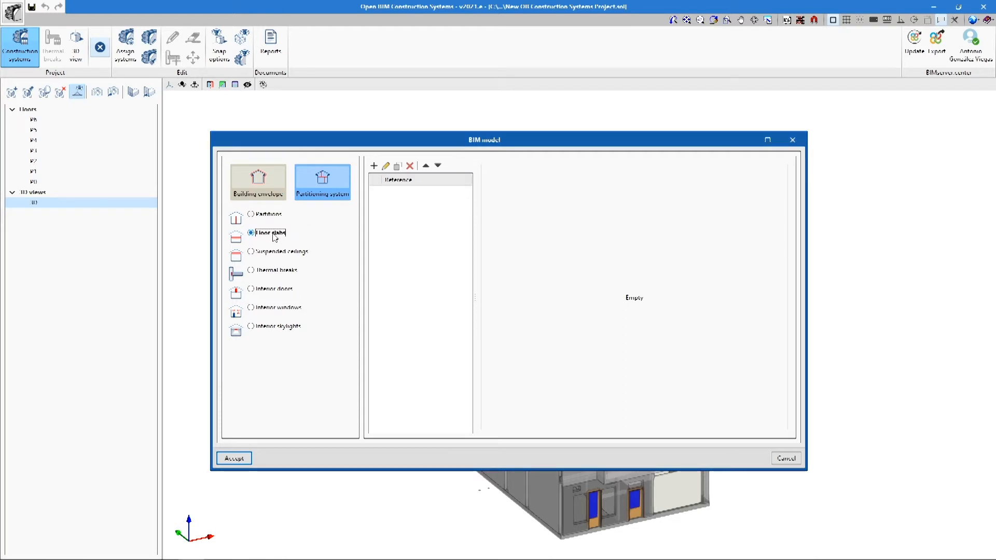
pyautogui.click(251, 251)
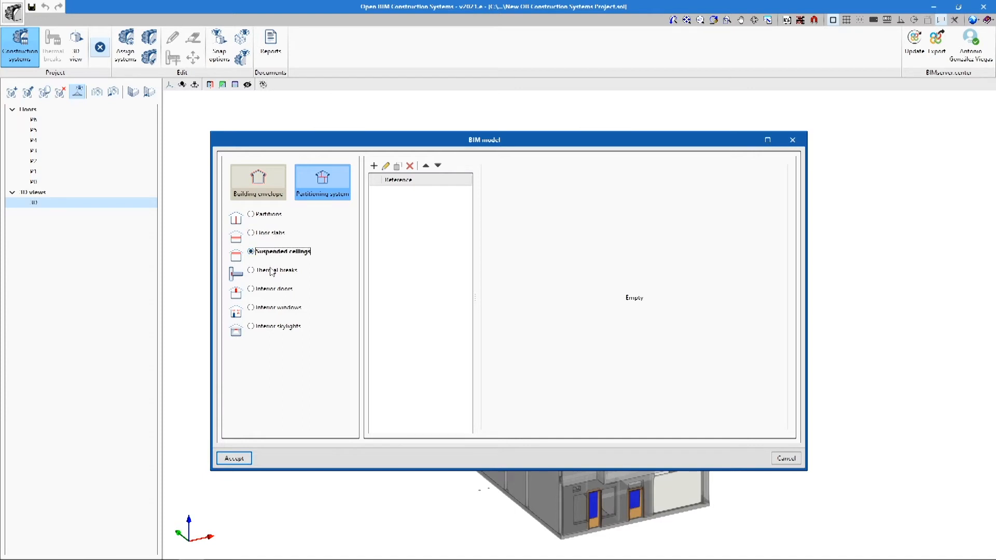
pyautogui.click(251, 270)
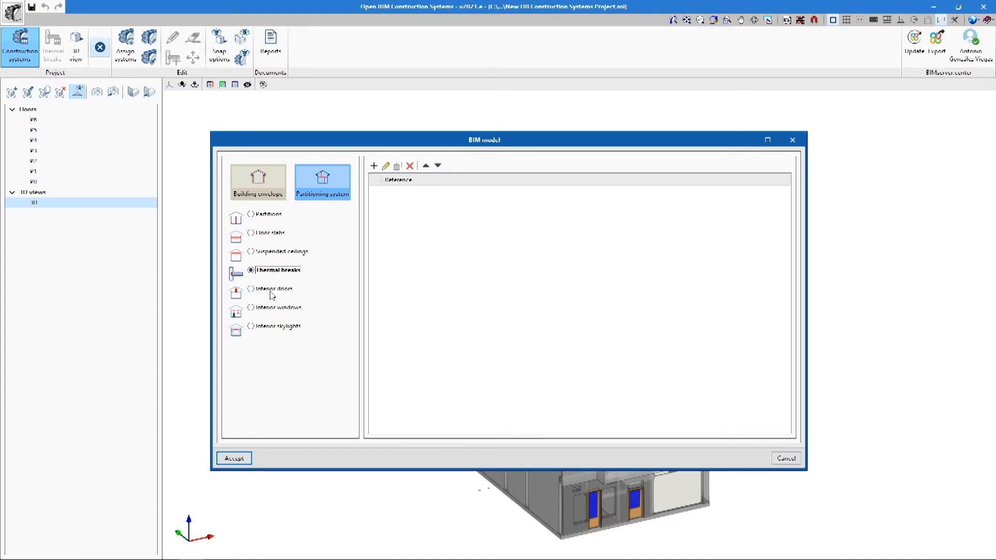
pyautogui.click(251, 289)
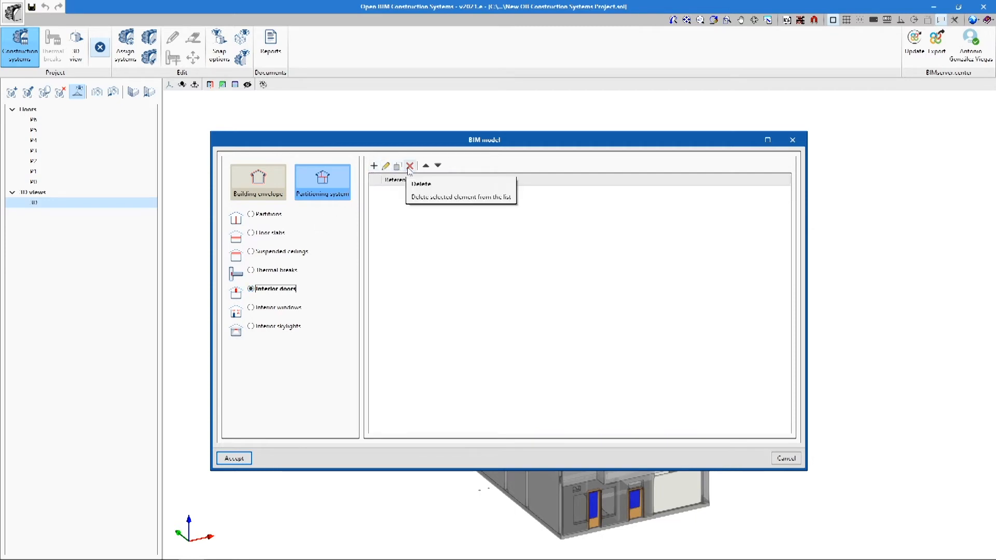
pyautogui.click(259, 183)
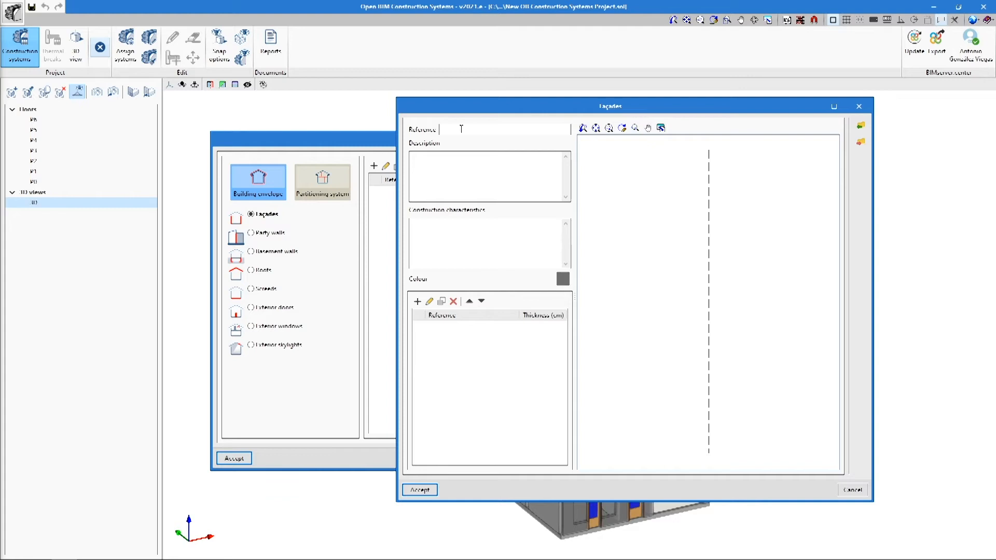
# Step: Set reference Façade 01, description Simple façade., and an orange colour for the new system
pyautogui.write('Fac')
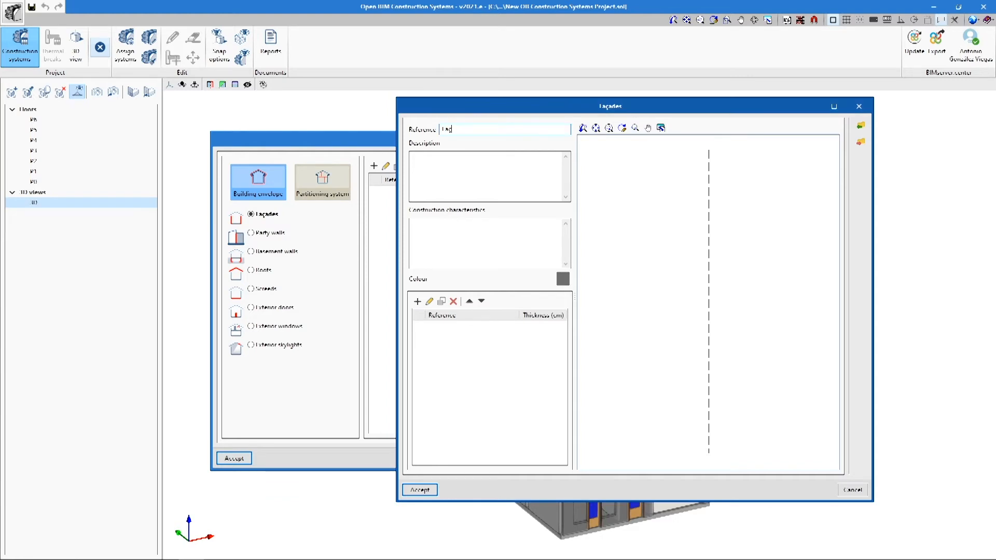
pyautogui.write('Façade 01')
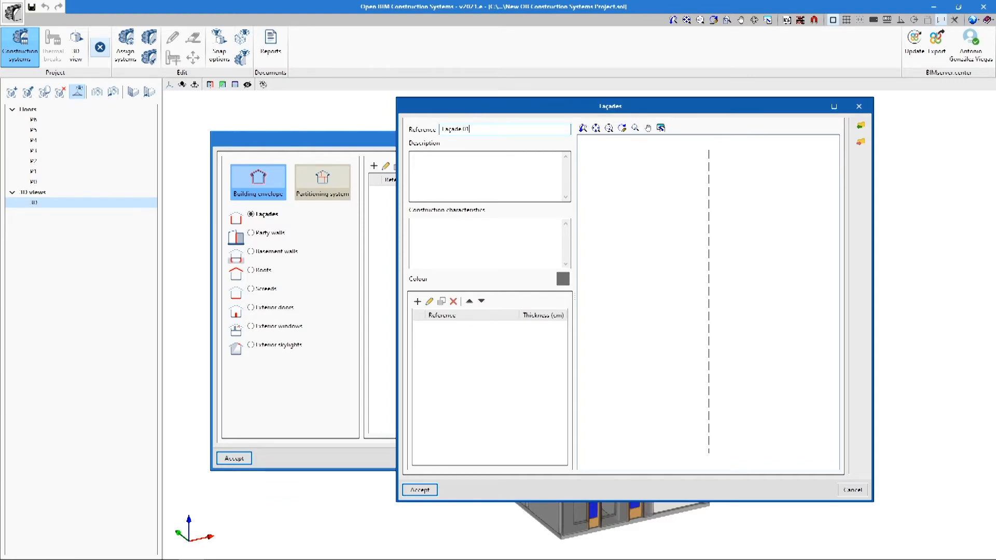
pyautogui.write('Simp')
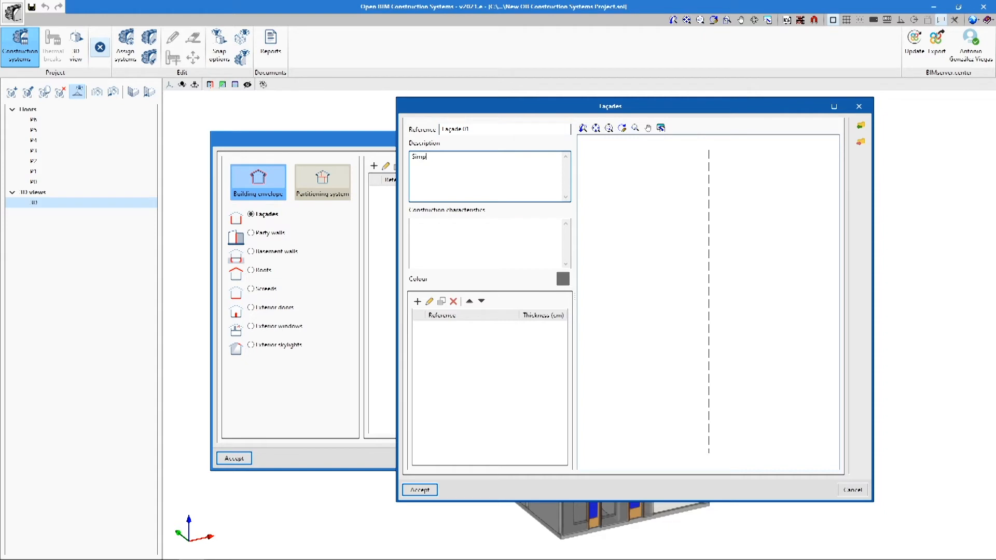
pyautogui.click(562, 279)
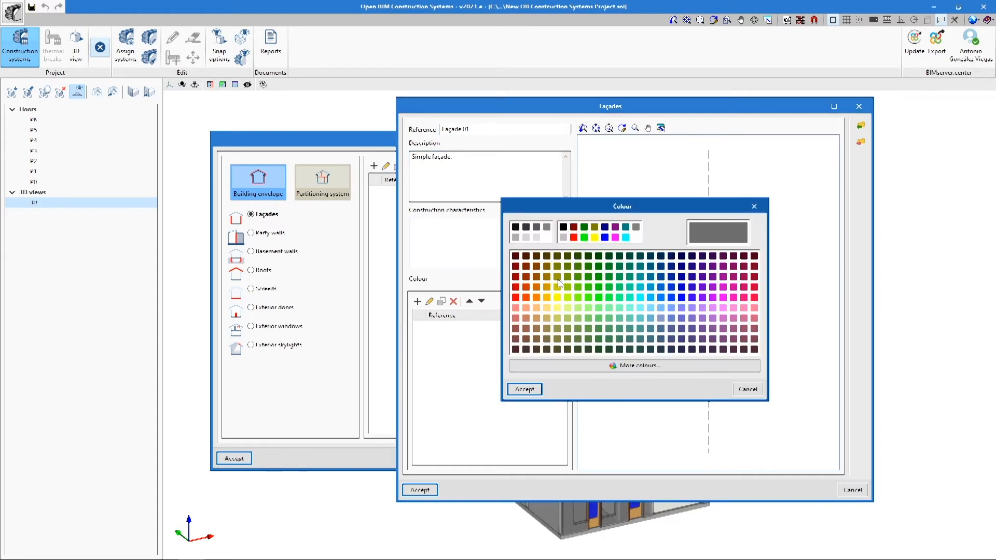
pyautogui.click(551, 299)
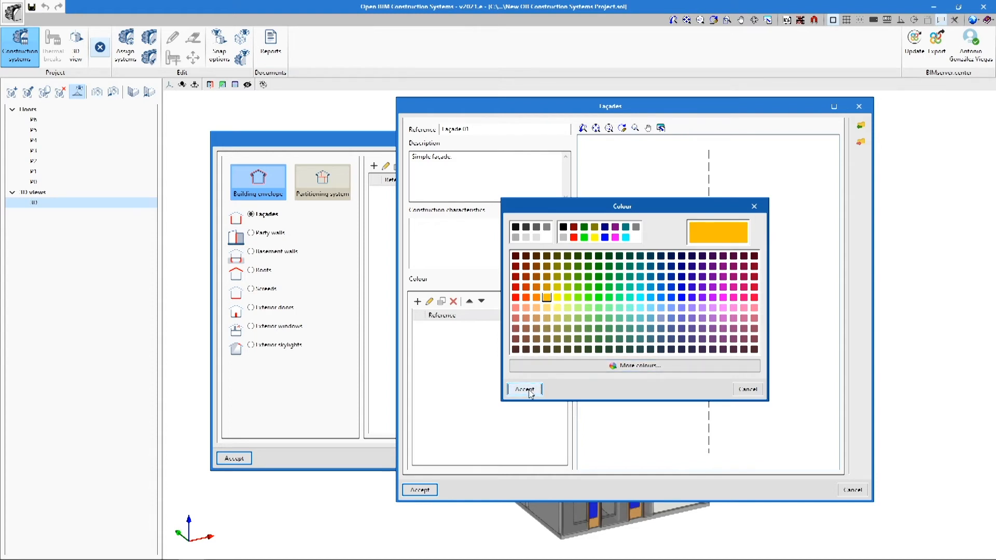
pyautogui.click(523, 389)
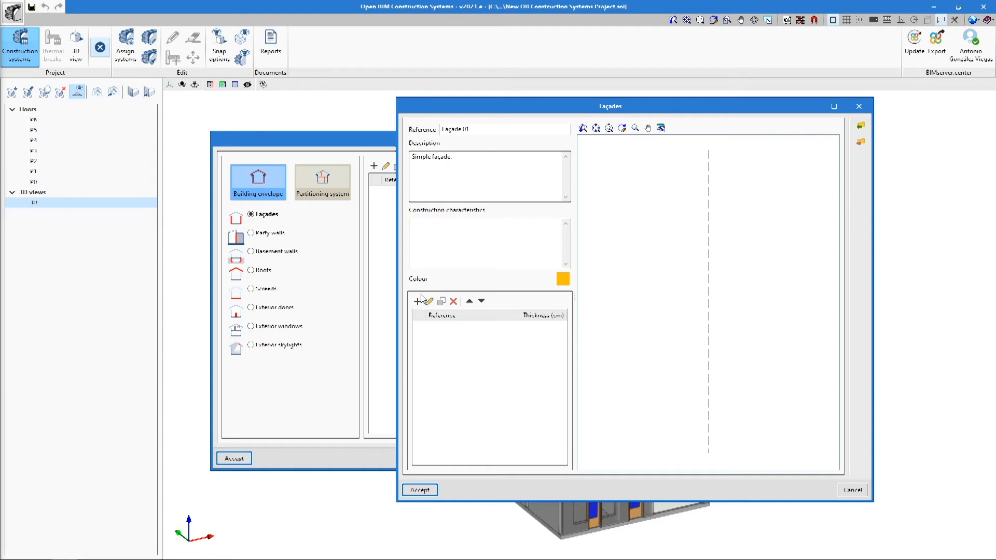
pyautogui.moveTo(417, 301)
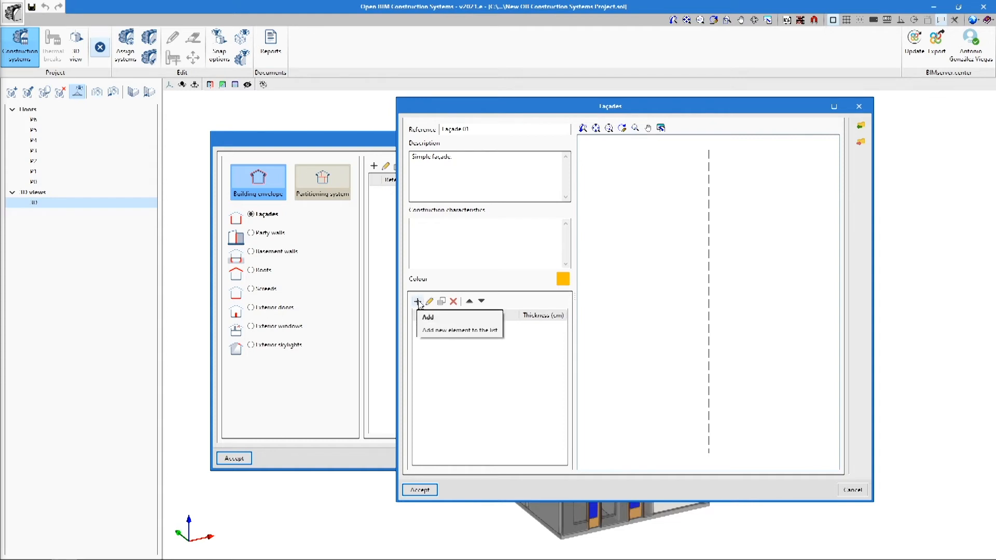
pyautogui.moveTo(429, 300)
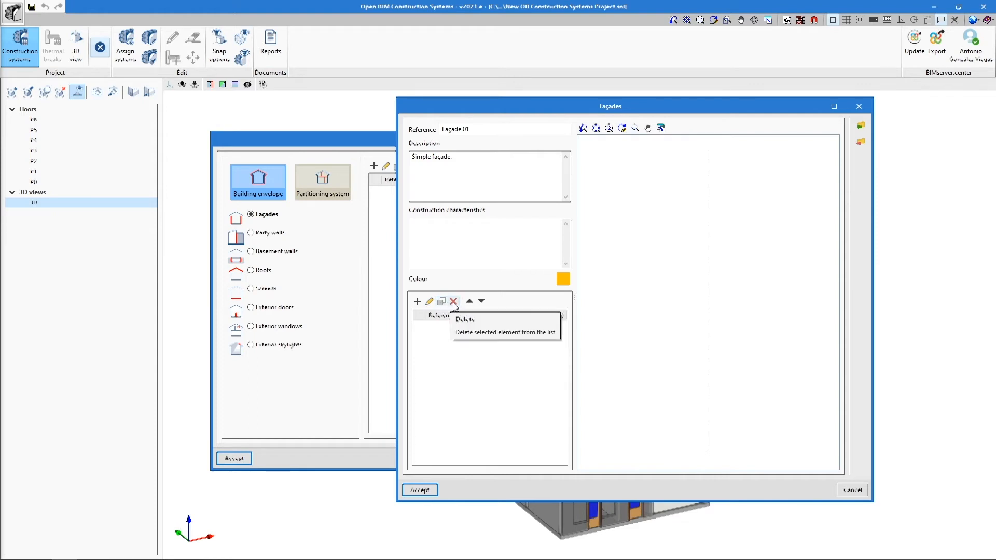
pyautogui.moveTo(469, 300)
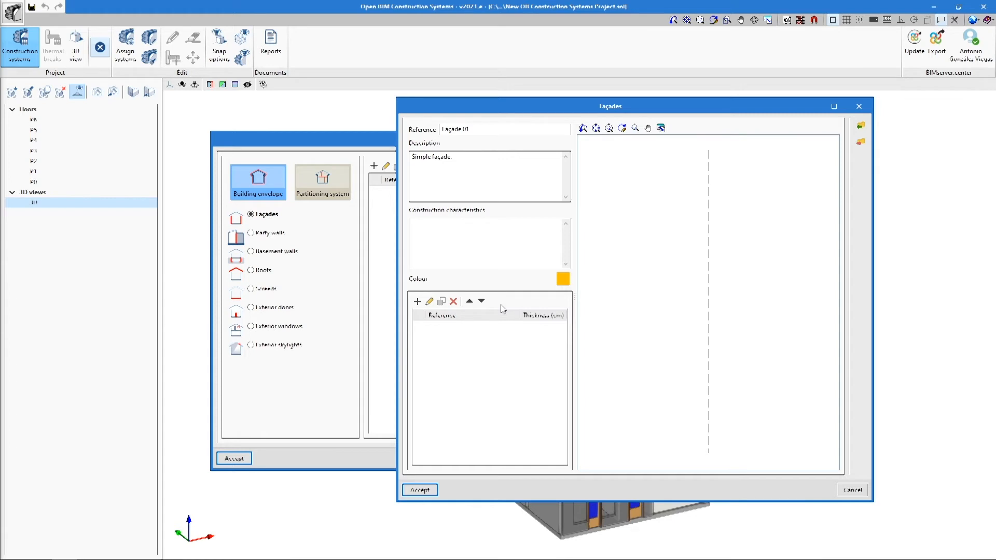
pyautogui.moveTo(273, 329)
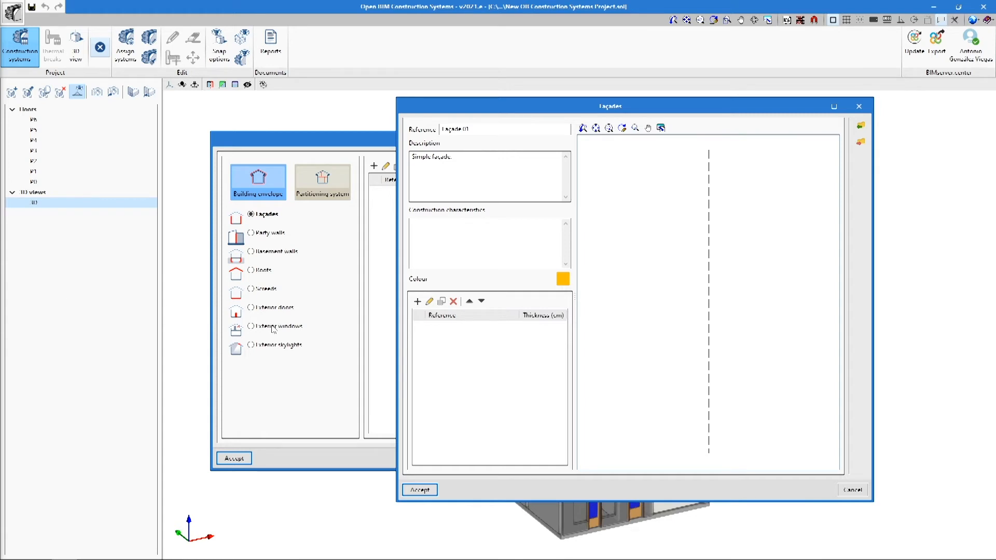
pyautogui.moveTo(417, 301)
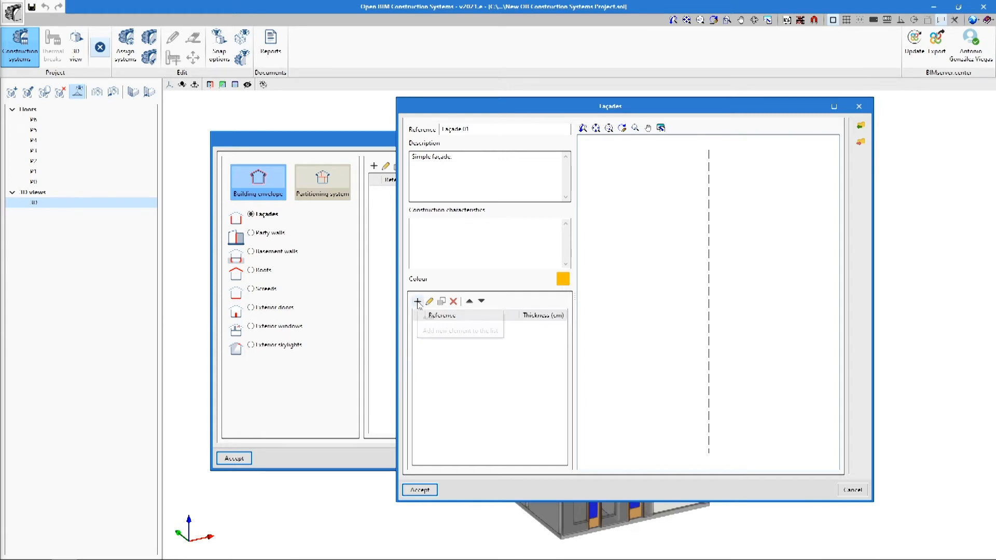
# Step: Add a first layer to Façade 01 with the reference Material 01
pyautogui.click(417, 301)
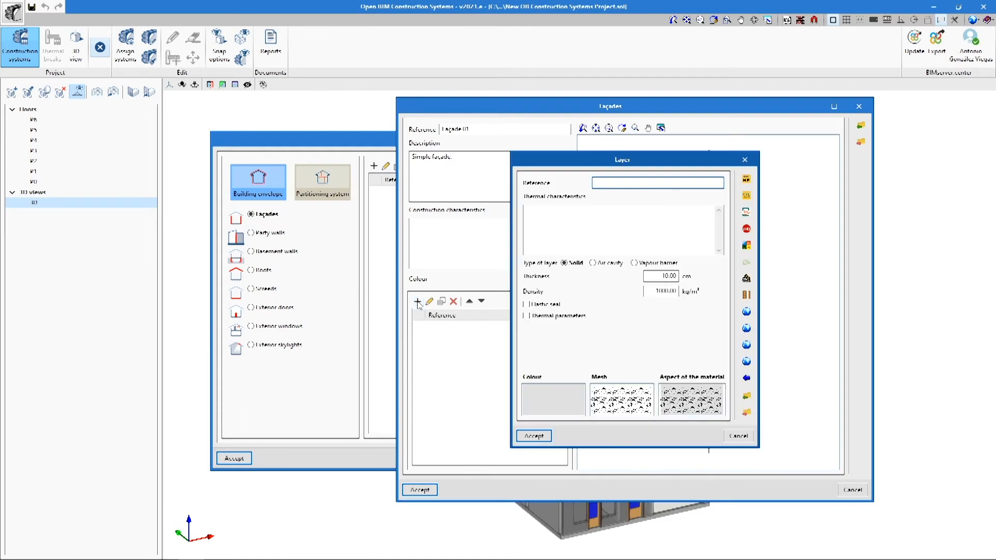
pyautogui.click(658, 183)
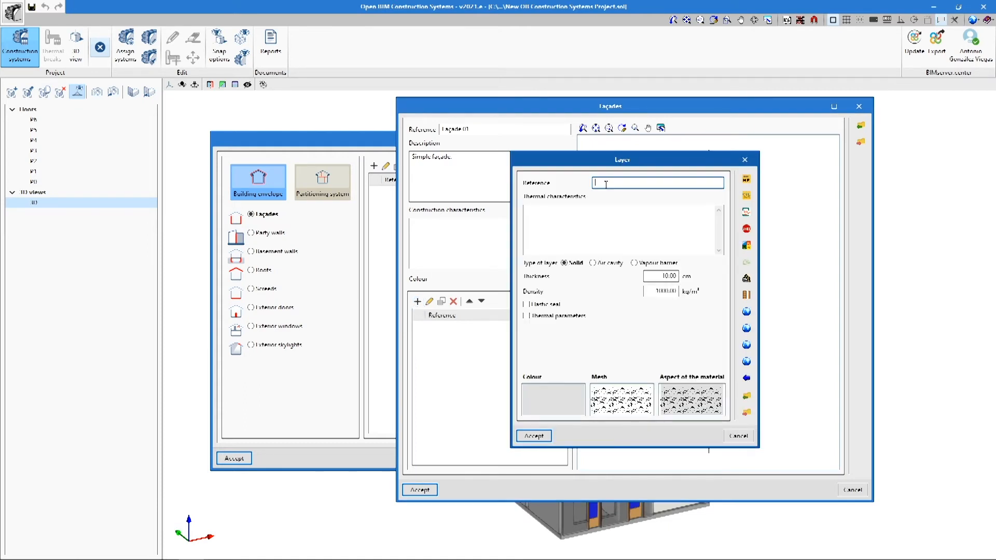
pyautogui.write('Material 01')
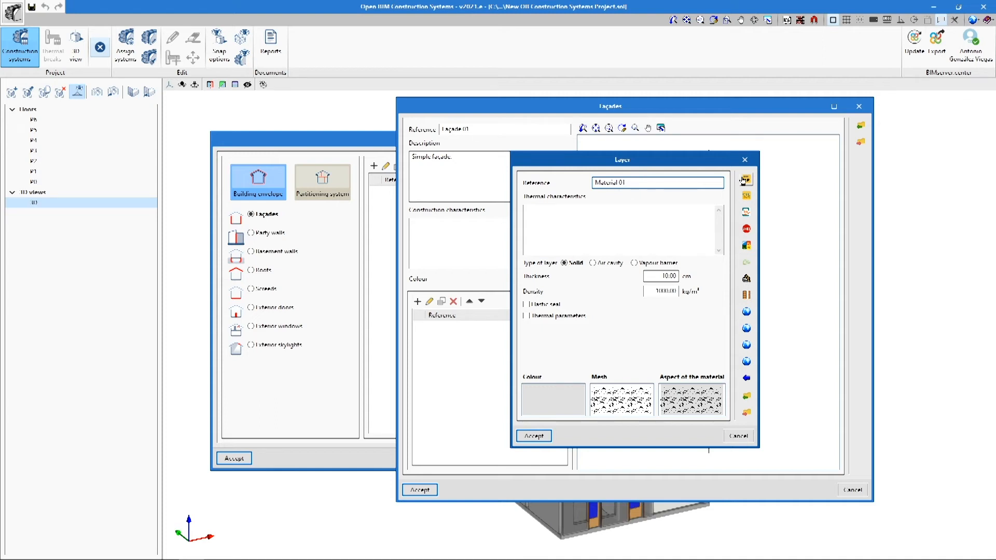
pyautogui.moveTo(747, 273)
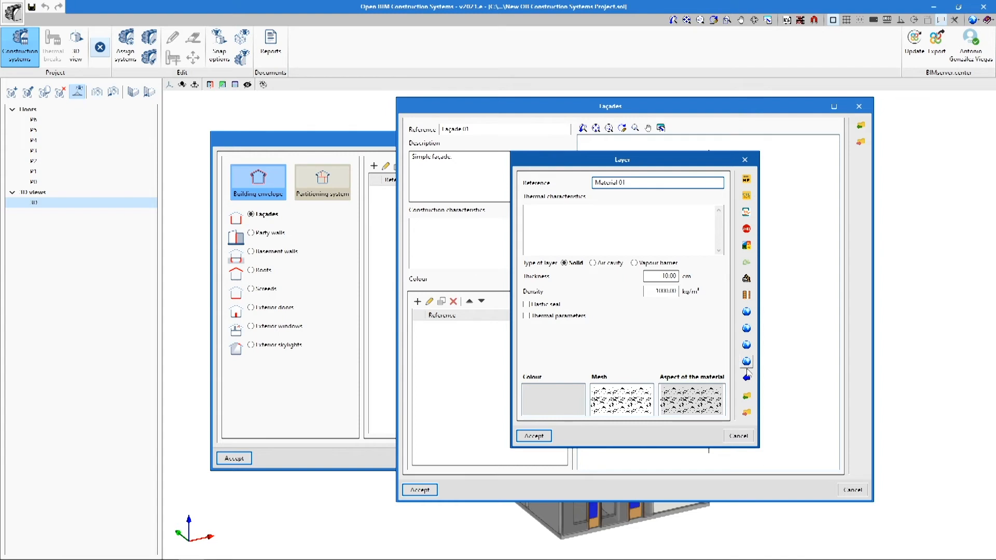
pyautogui.moveTo(745, 379)
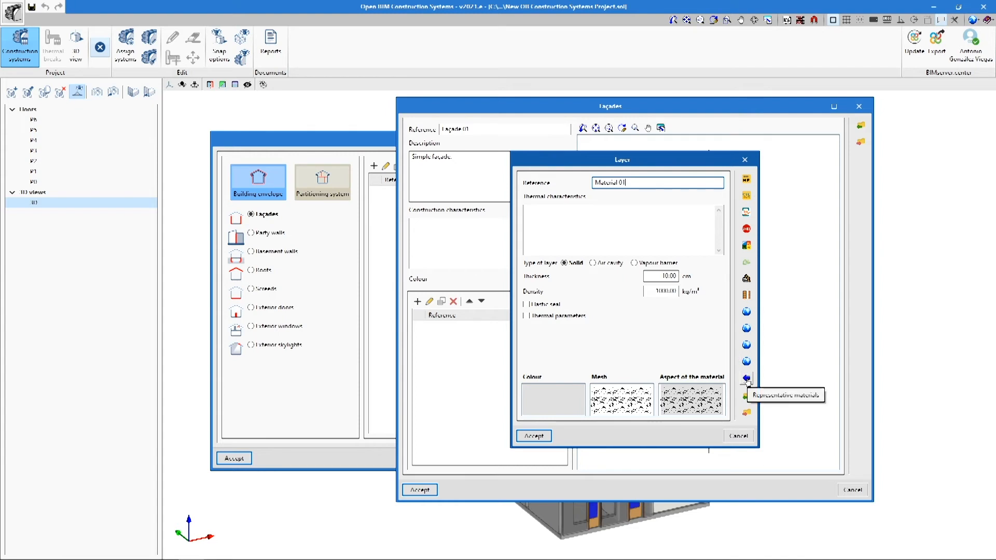
# Step: Assign the representative material I03 - 75 mm insulation board from the Insulating library to the layer
pyautogui.click(745, 377)
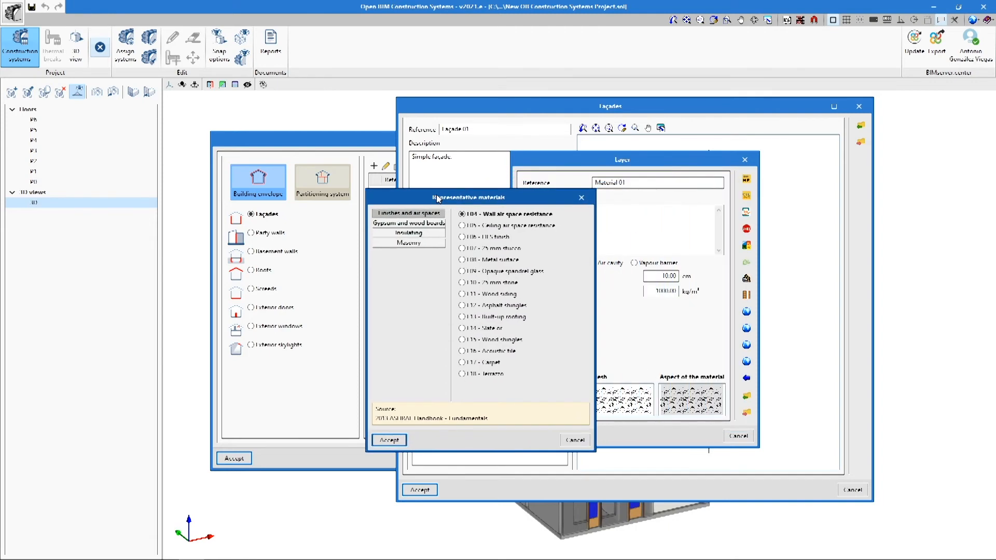
pyautogui.click(408, 224)
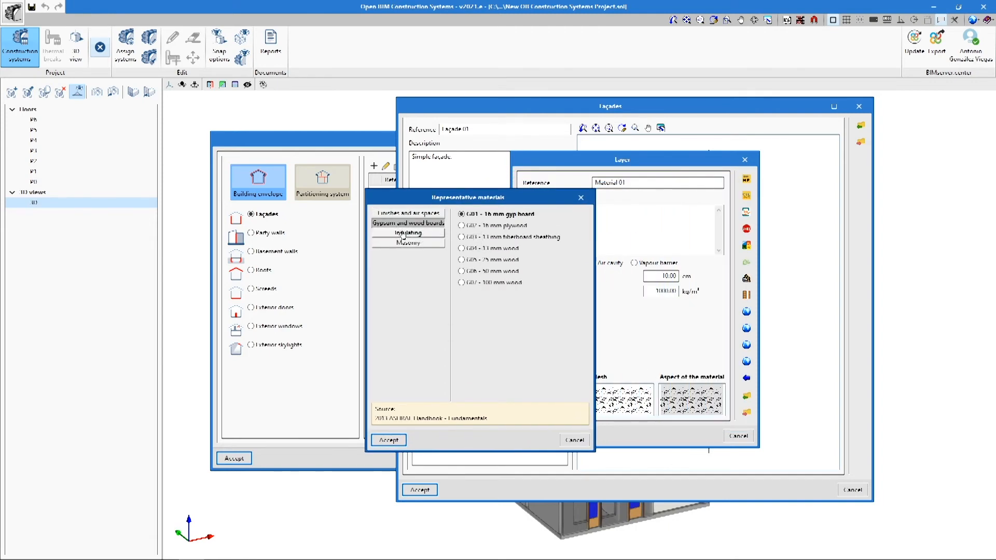
pyautogui.click(409, 232)
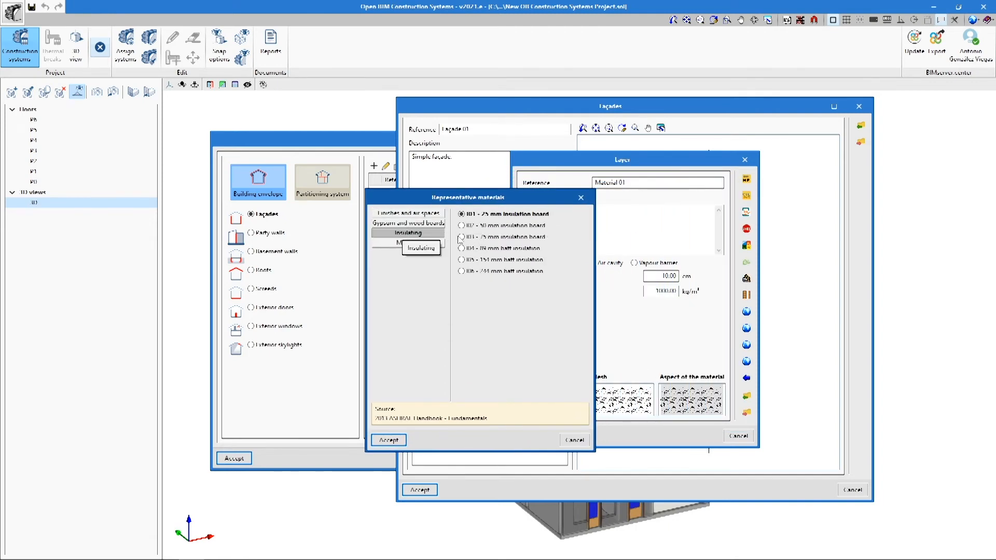
pyautogui.click(461, 237)
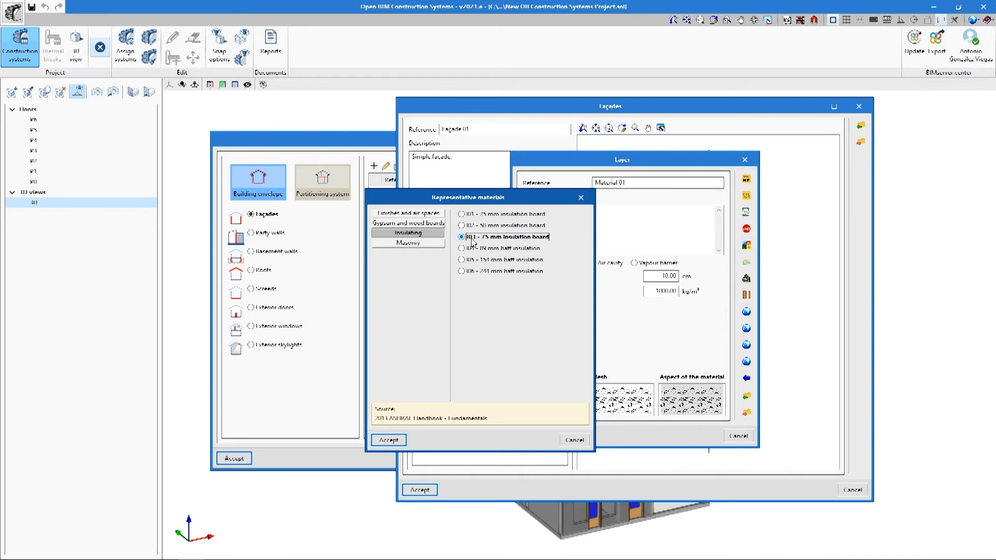
pyautogui.moveTo(418, 390)
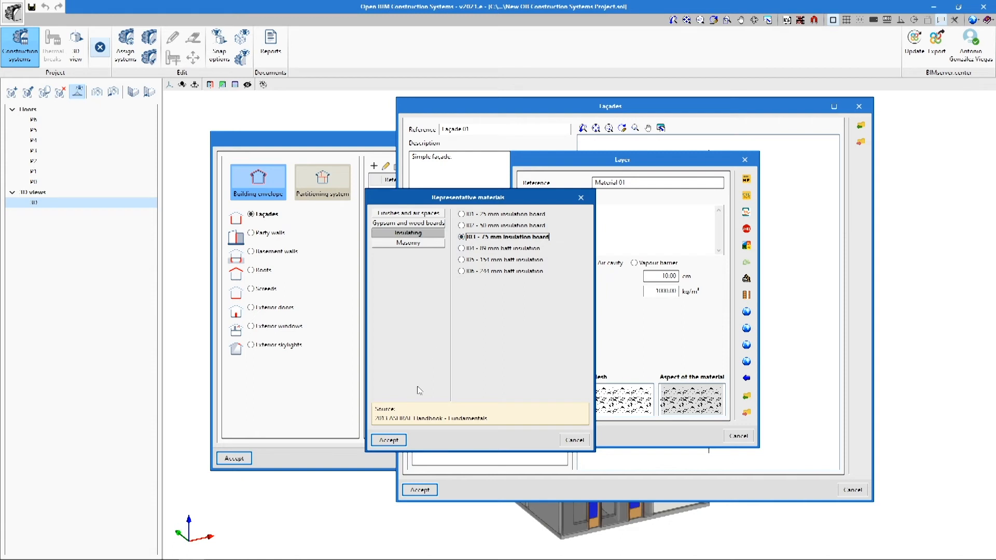
pyautogui.click(387, 440)
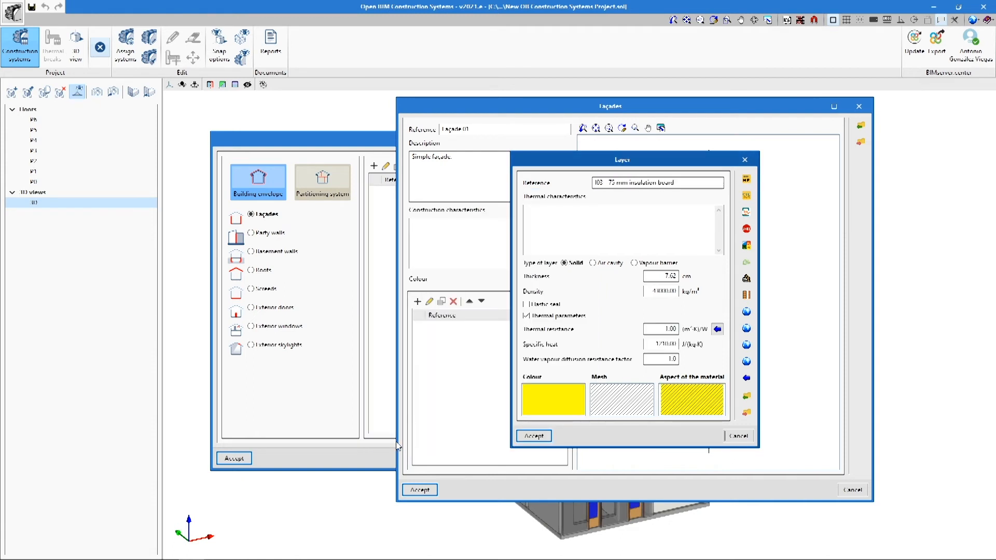
pyautogui.moveTo(609, 365)
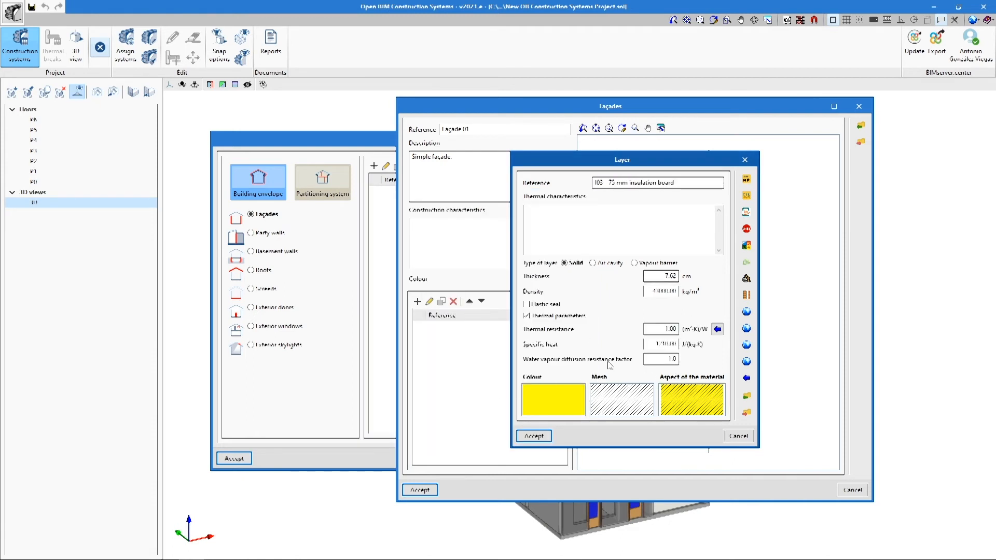
pyautogui.moveTo(612, 380)
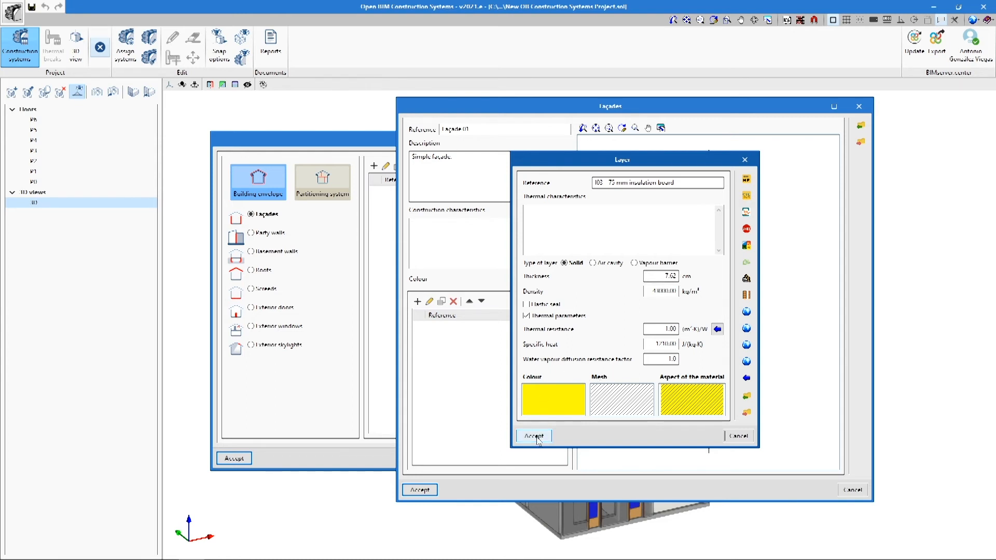
# Step: Accept the insulation board layer so Façade 01 lists its 7.62 cm layer
pyautogui.click(533, 437)
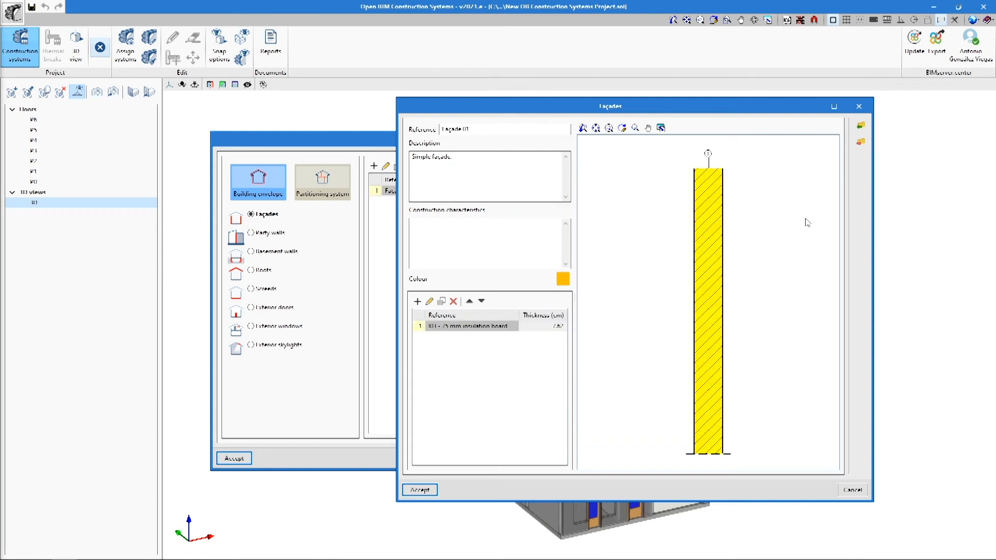
pyautogui.moveTo(860, 142)
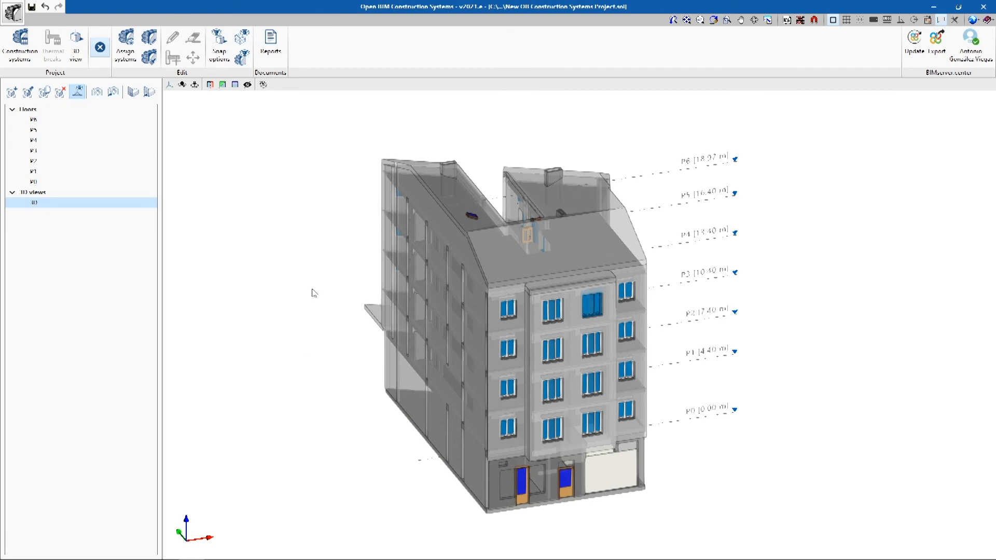
pyautogui.moveTo(208, 165)
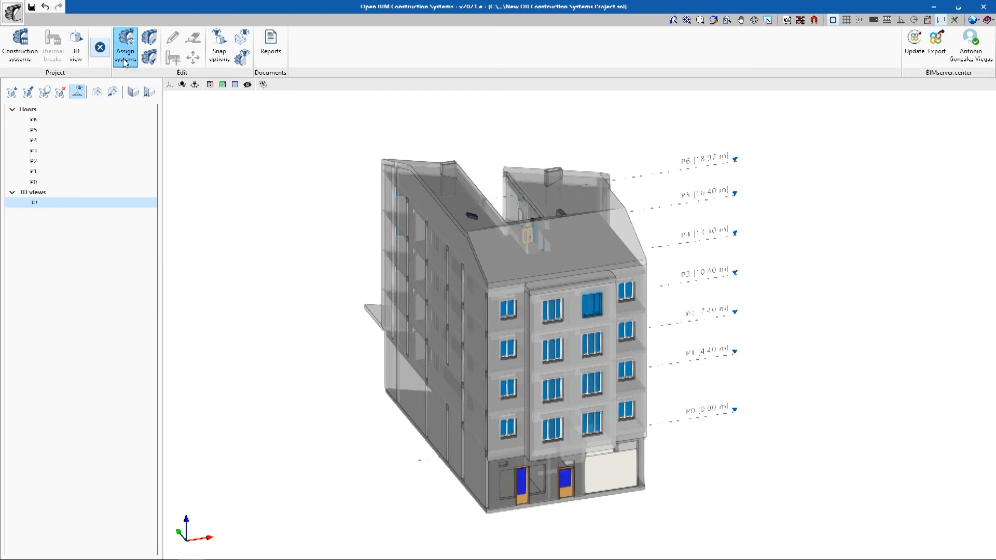
pyautogui.moveTo(147, 56)
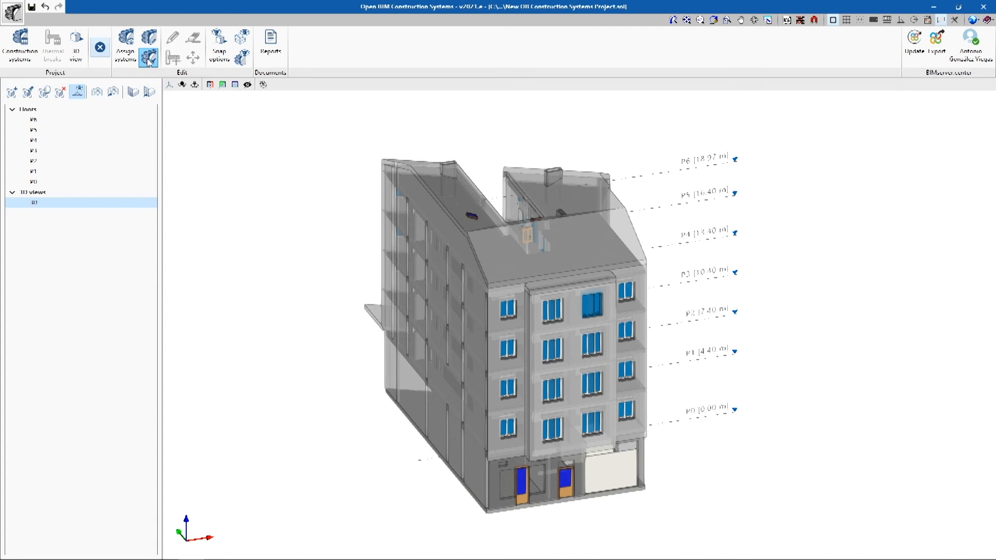
# Step: Add an assignment rule: walls whose reference contains etics get Façades / Façade 01
pyautogui.click(125, 41)
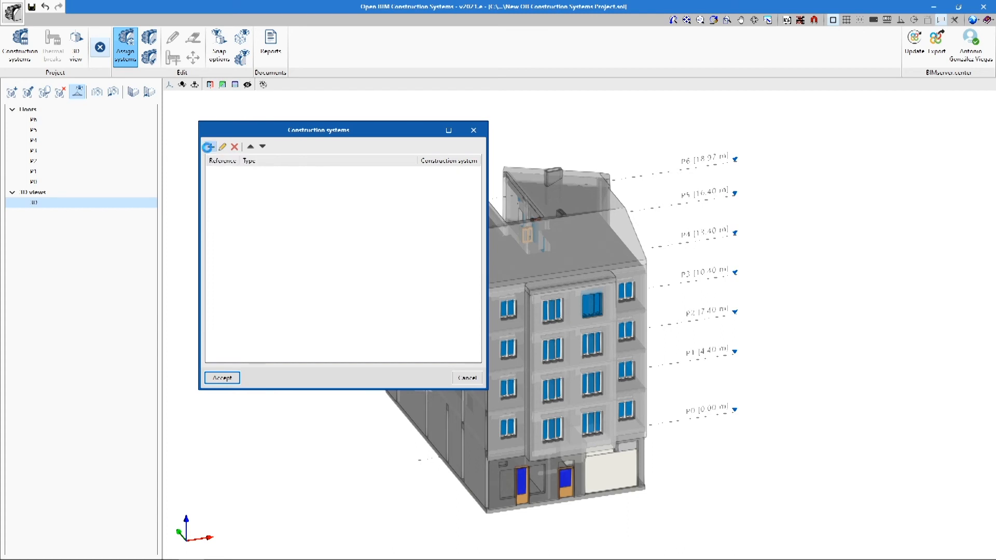
pyautogui.click(210, 146)
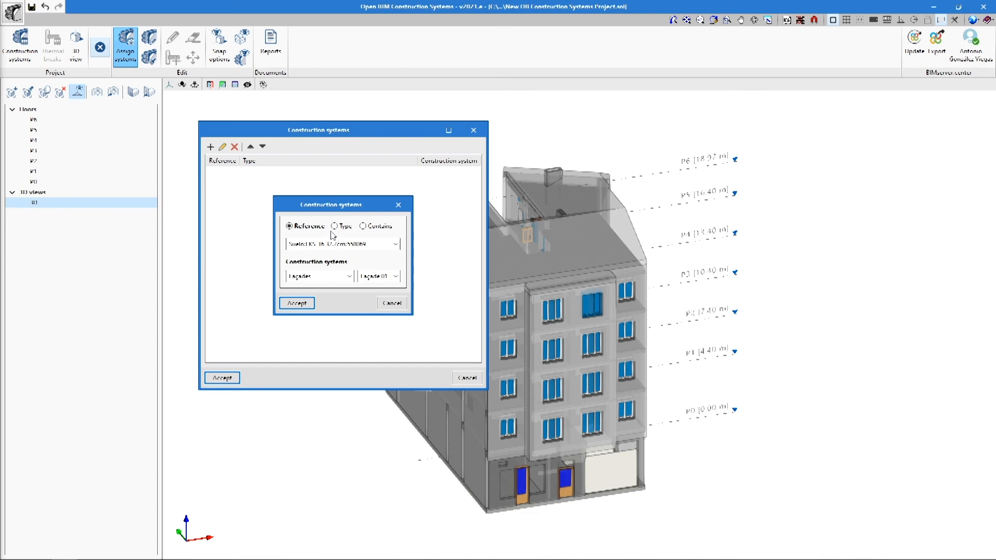
pyautogui.click(336, 226)
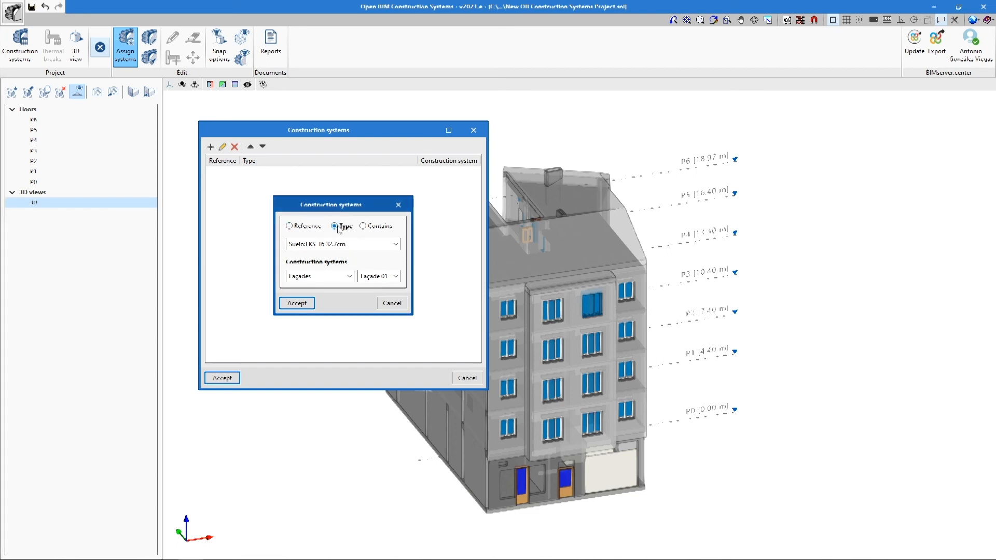
pyautogui.click(363, 226)
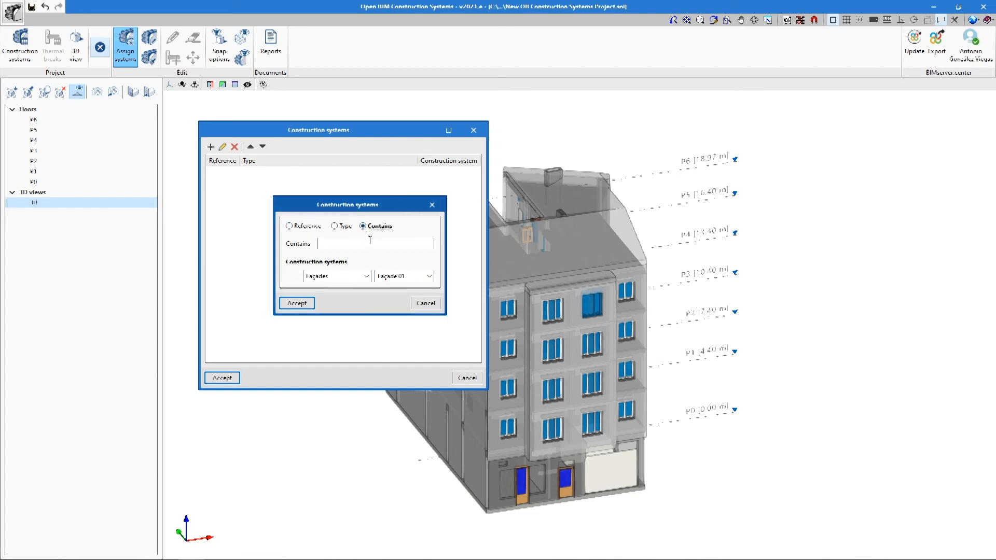
pyautogui.write('etics')
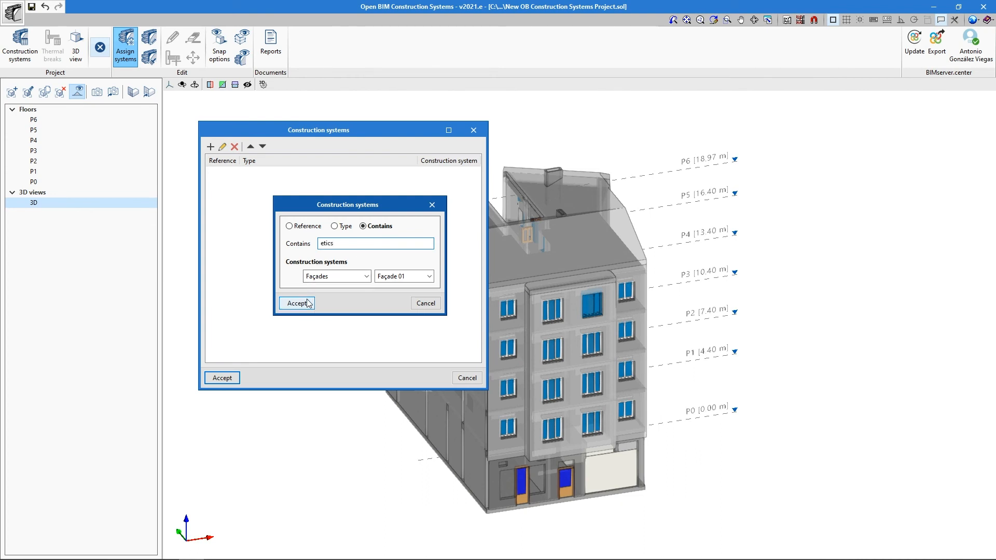
pyautogui.click(298, 303)
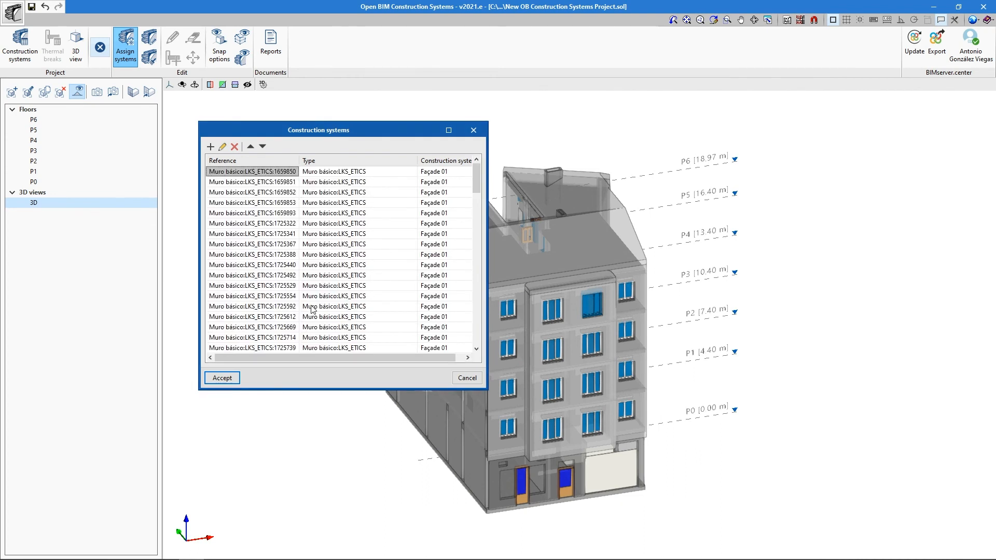
# Step: Review the LKS_ETICS wall list and confirm assigning Façade 01 to them
pyautogui.scroll(-3)
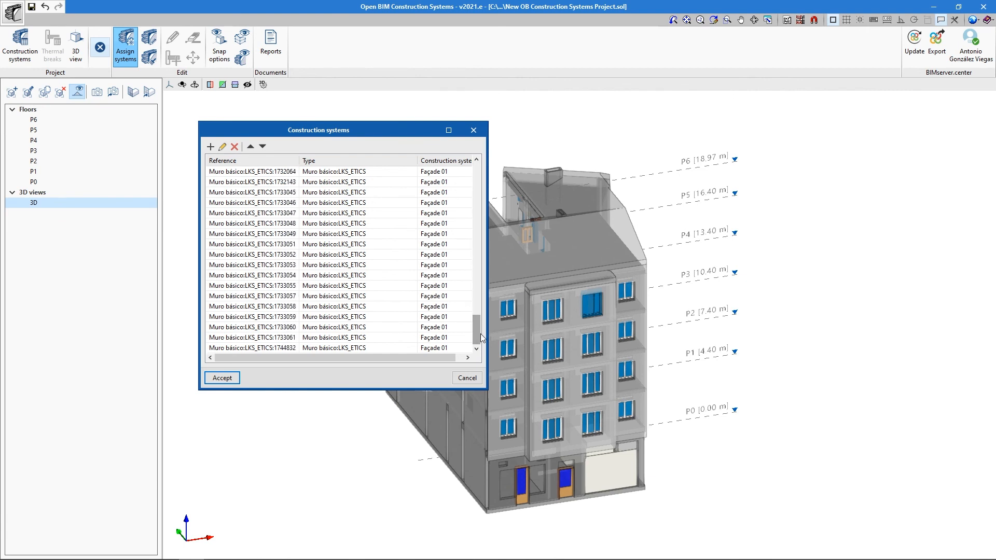
pyautogui.click(221, 378)
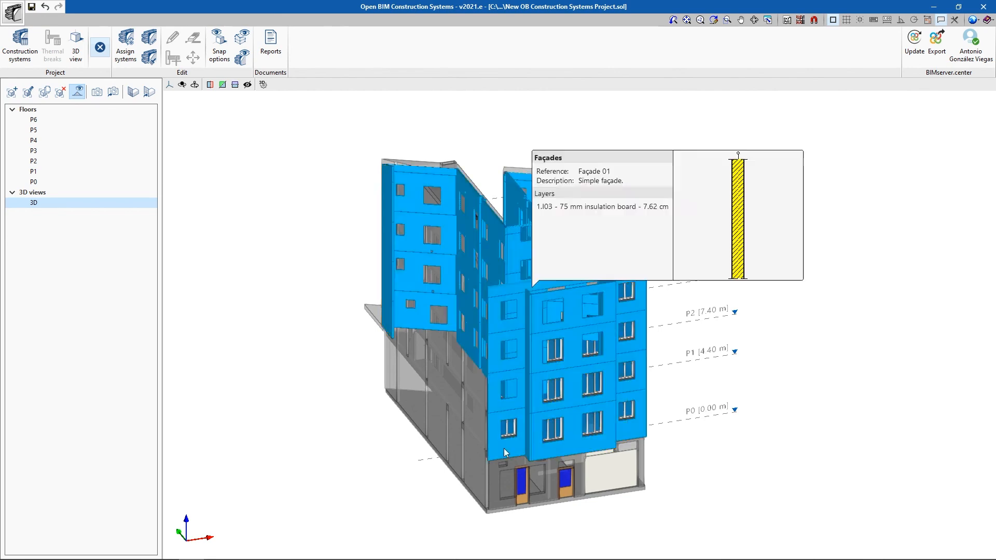
pyautogui.moveTo(523, 449)
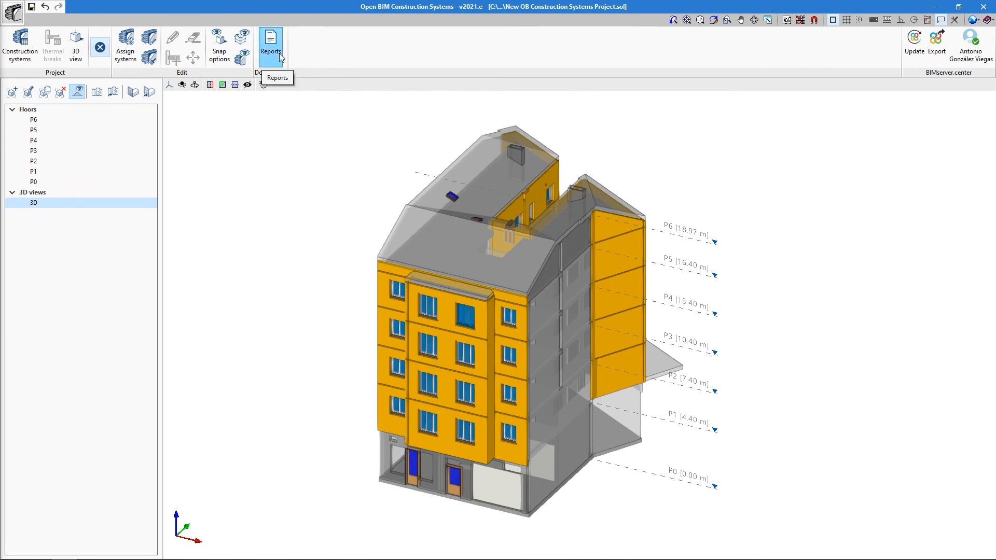
pyautogui.click(269, 46)
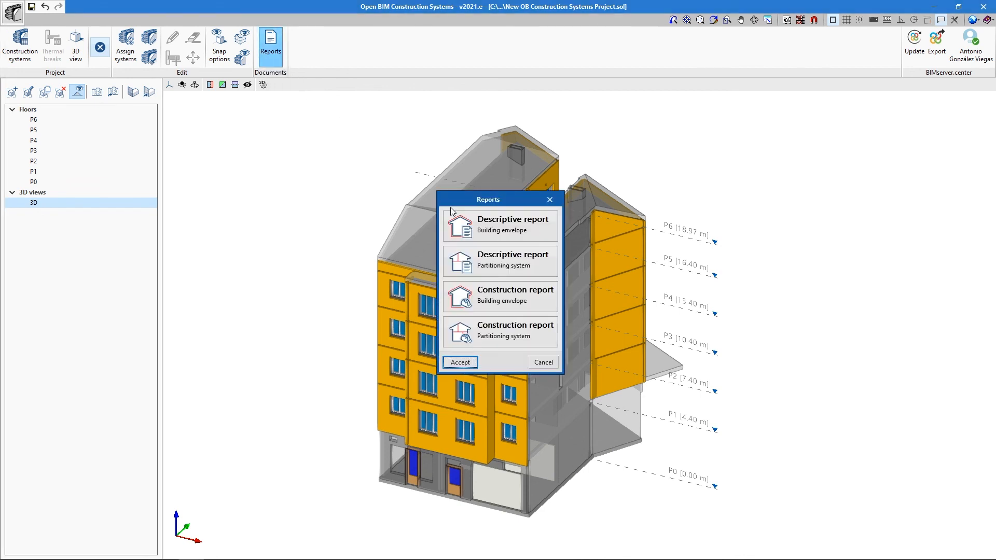
pyautogui.click(499, 331)
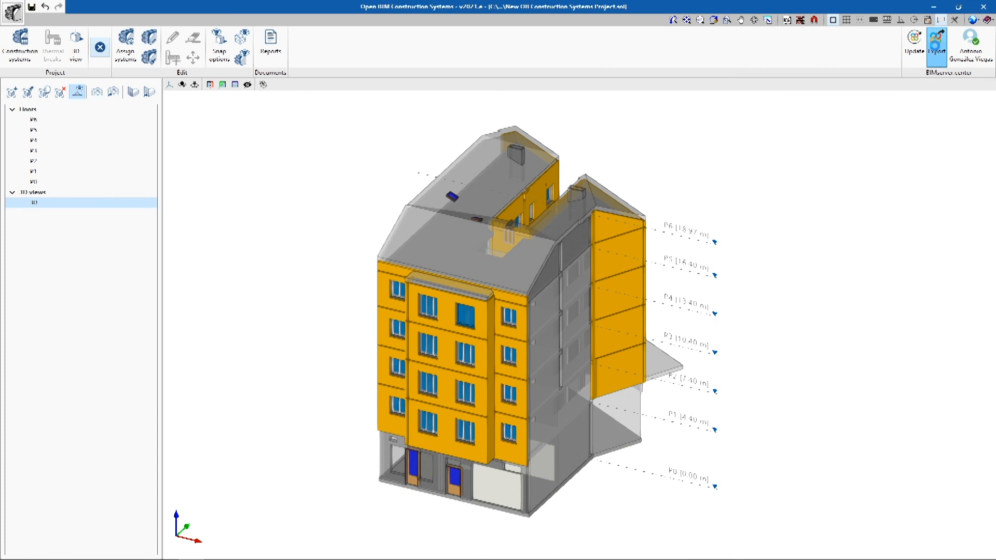
# Step: Export the job to BIMserver.center as IFC 'Construction systems' and accept the default name
pyautogui.click(936, 41)
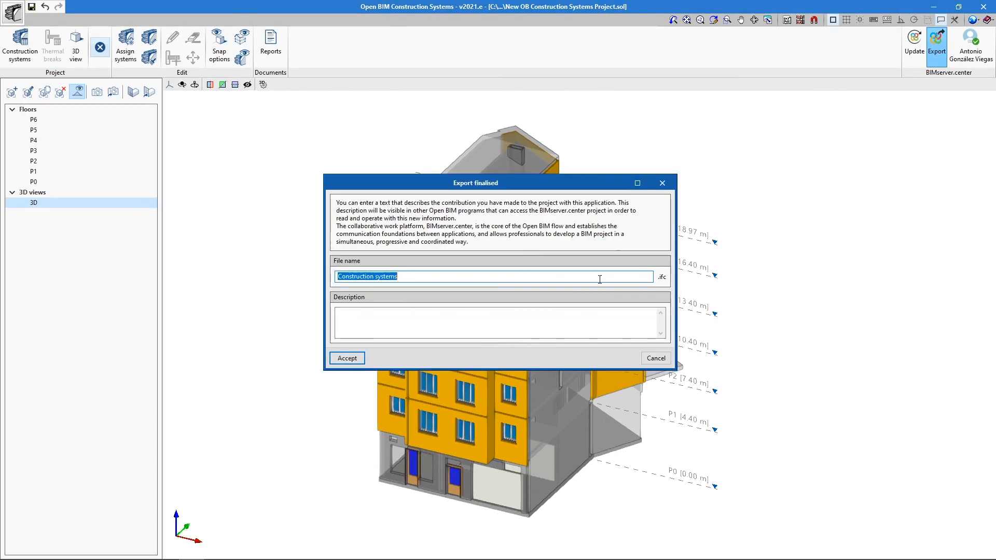
pyautogui.click(346, 358)
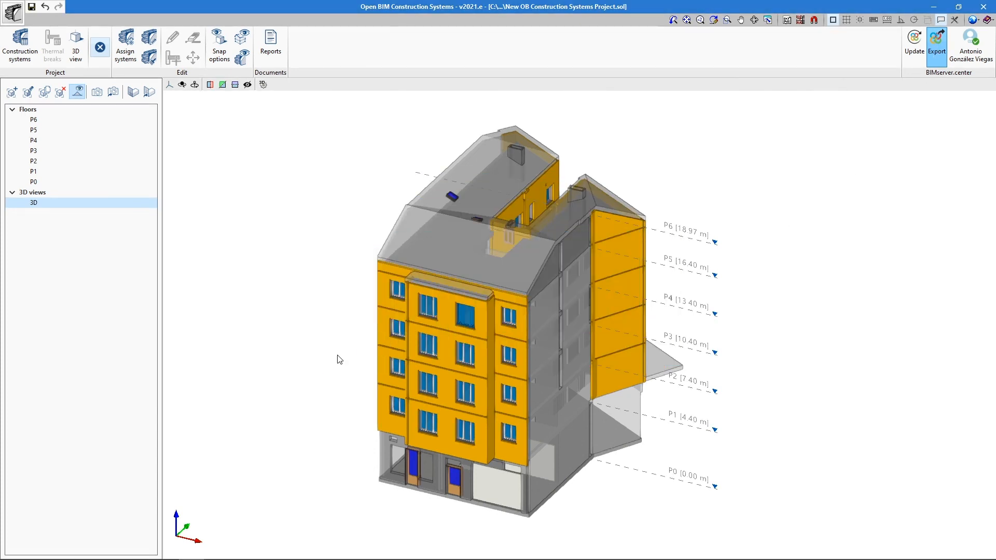